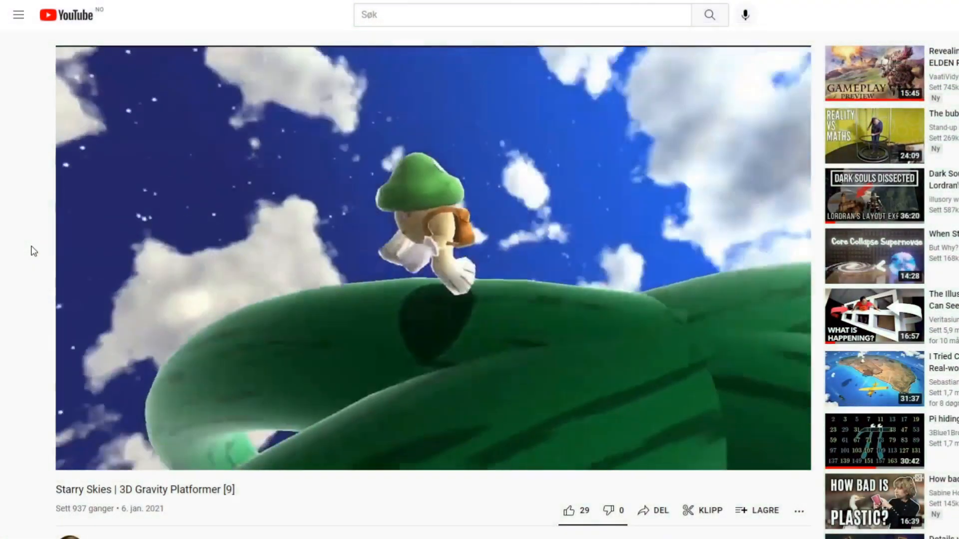
# Scroll down the Starry Skies watch page and expand the full video description
pyautogui.scroll(-3)
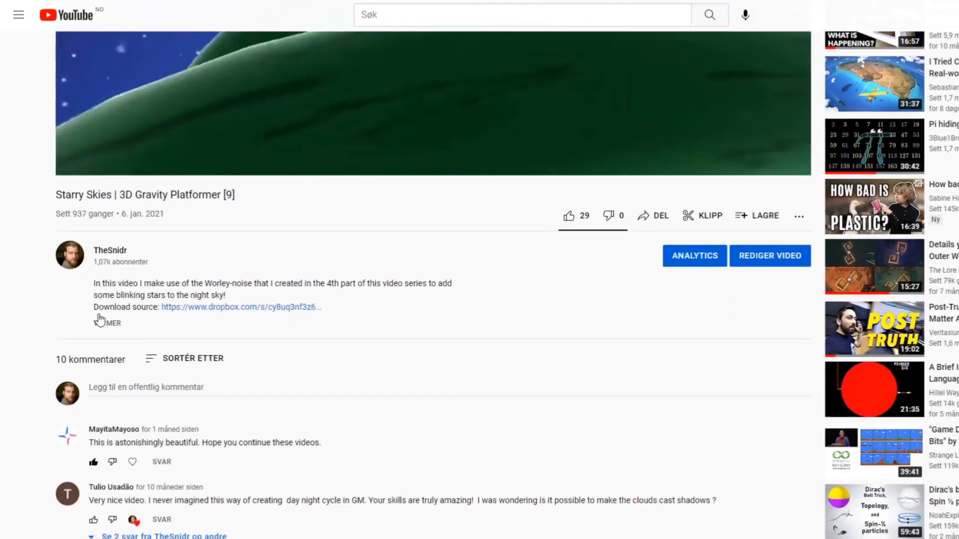
pyautogui.click(239, 307)
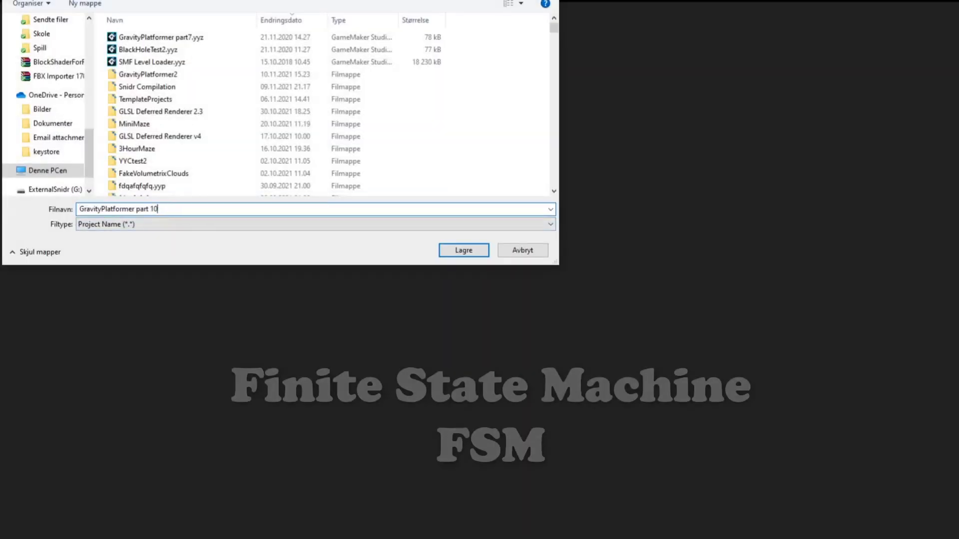
# Confirm the Save As dialog with the file name 'GravityPlatformer part 10'
pyautogui.click(463, 250)
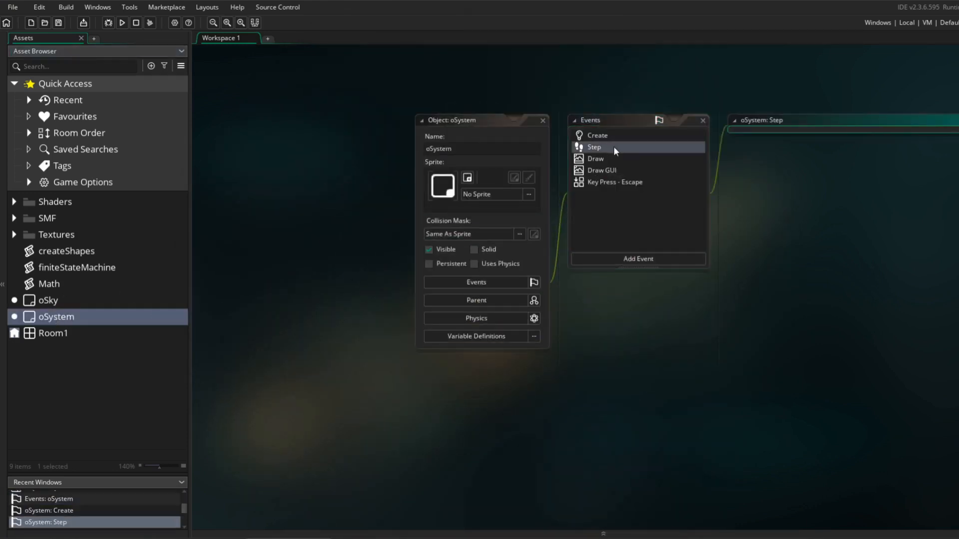
# Read through oSystem's Step event code, then bring up the finiteStateMachine script
pyautogui.doubleClick(594, 146)
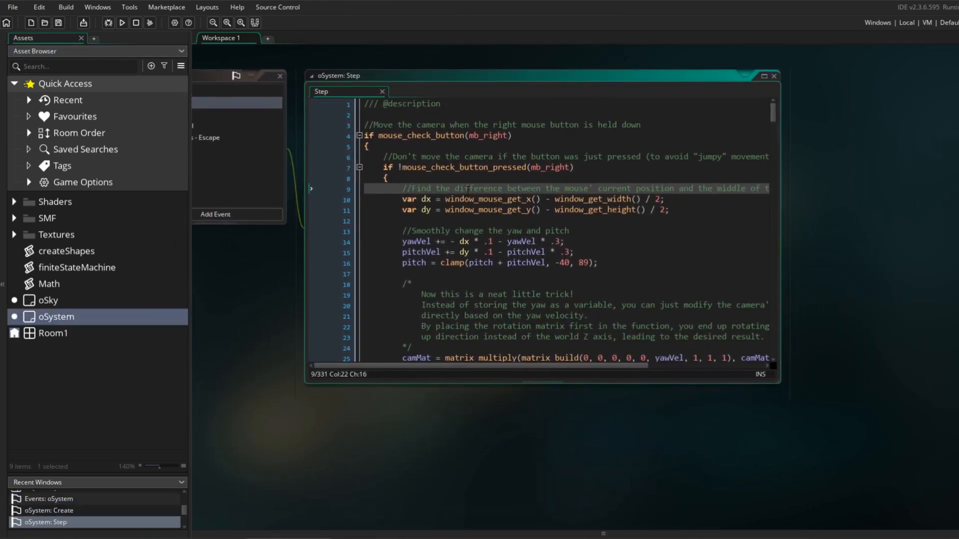
pyautogui.scroll(-3)
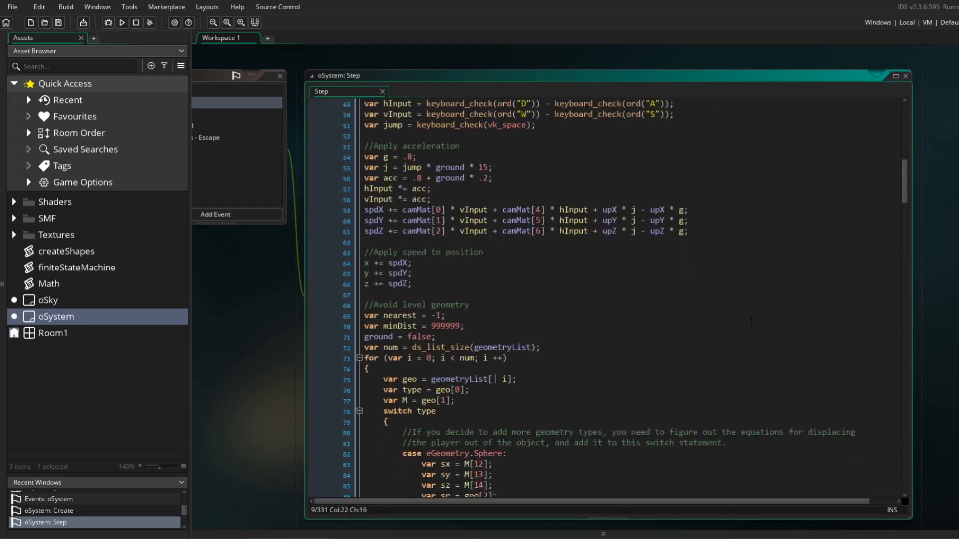
pyautogui.scroll(-3)
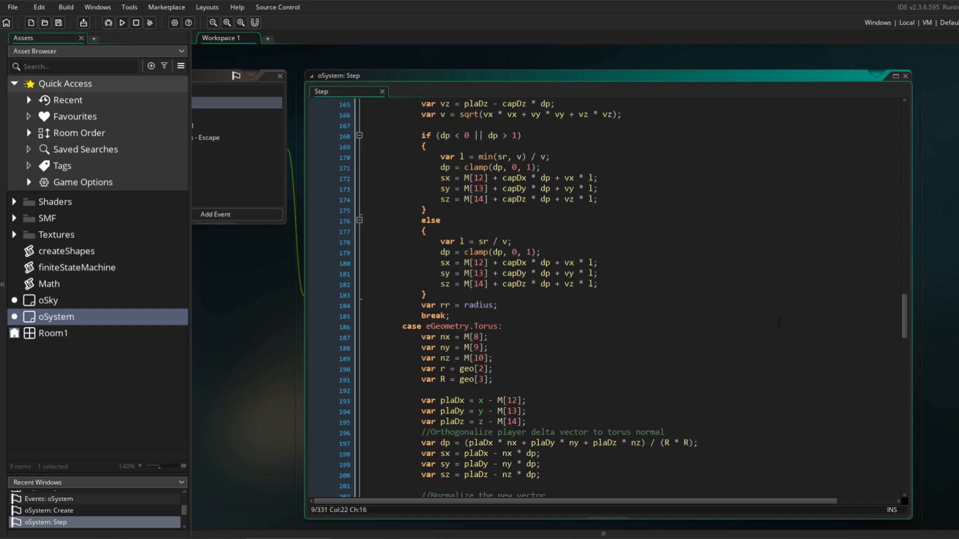
pyautogui.scroll(-3)
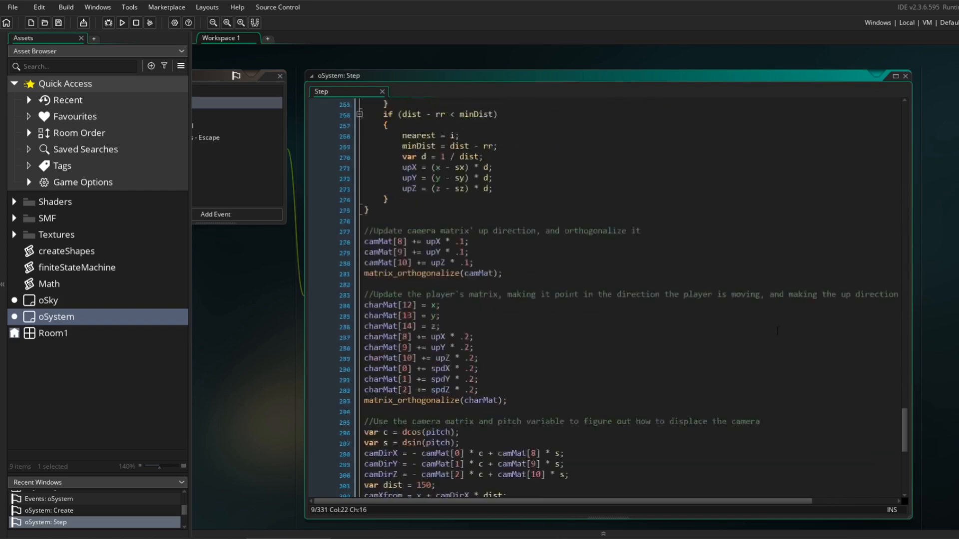
pyautogui.scroll(-3)
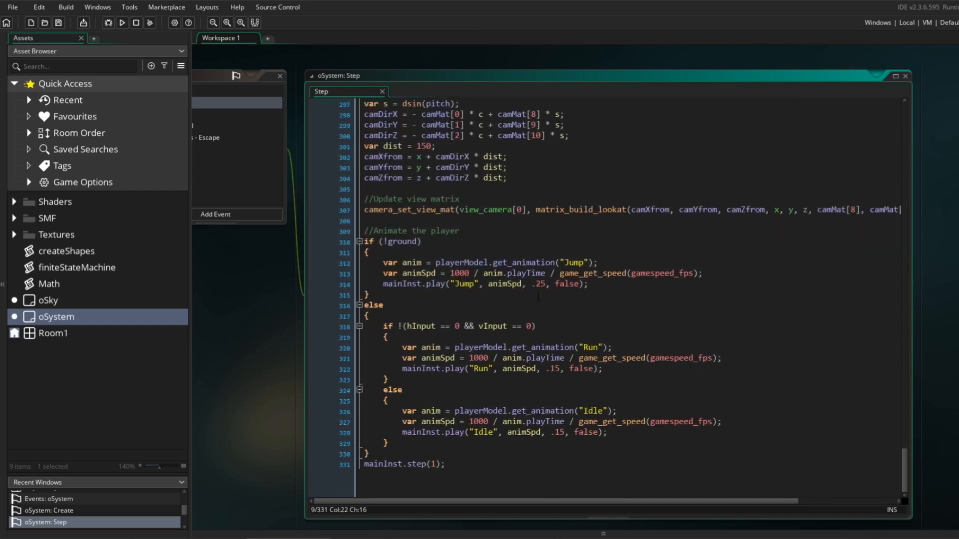
pyautogui.doubleClick(77, 267)
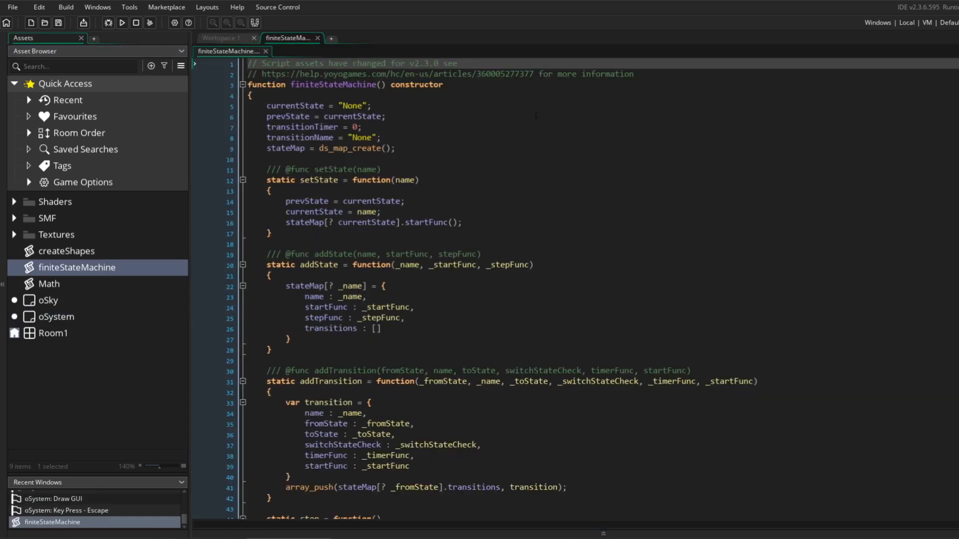
# Scroll through the finiteStateMachine script, then return to Workspace 1
pyautogui.scroll(-3)
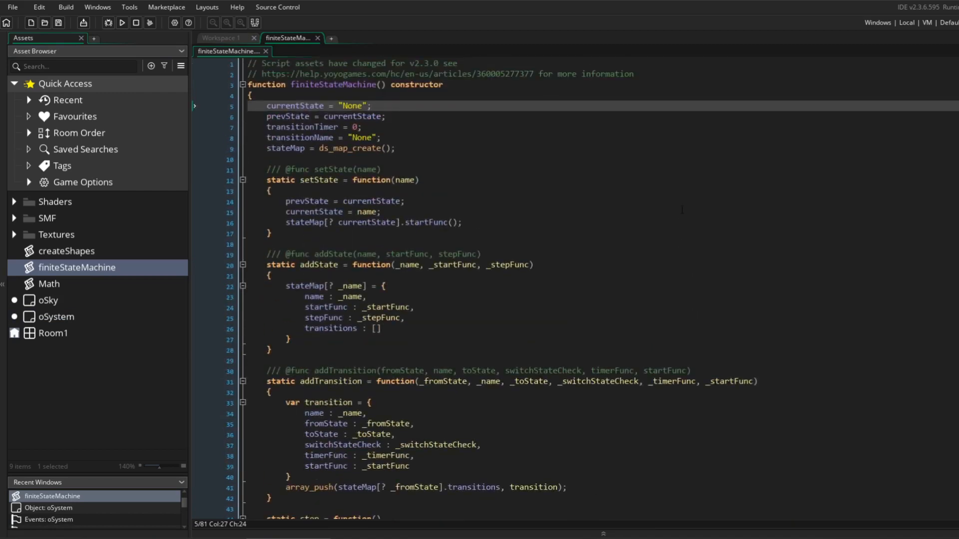
pyautogui.click(165, 7)
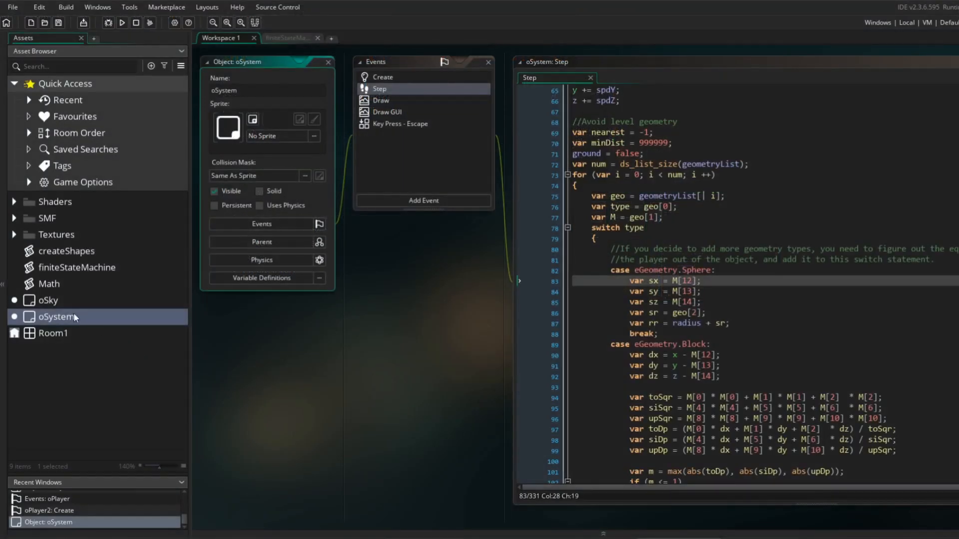
# Name the new object oPlayer and scroll its object editor into view
pyautogui.write('oPlayer')
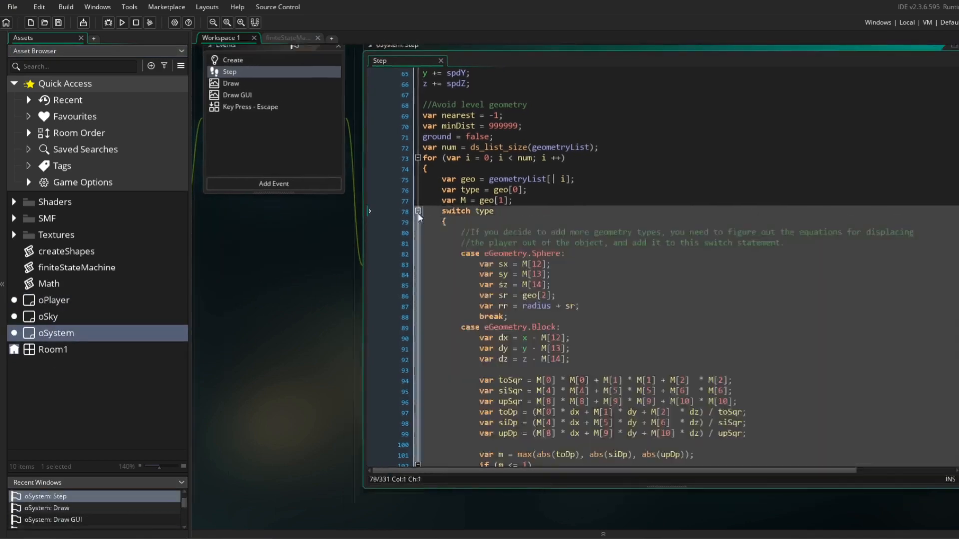
pyautogui.scroll(-3)
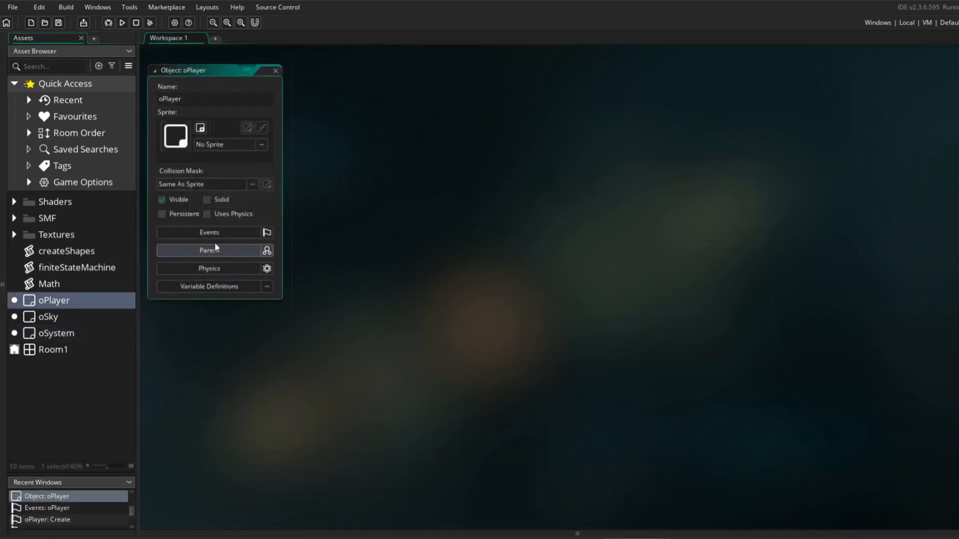
# In oPlayer's Create code, add 'var camMat = oSystem.camMat;' to playerInput
pyautogui.click(208, 232)
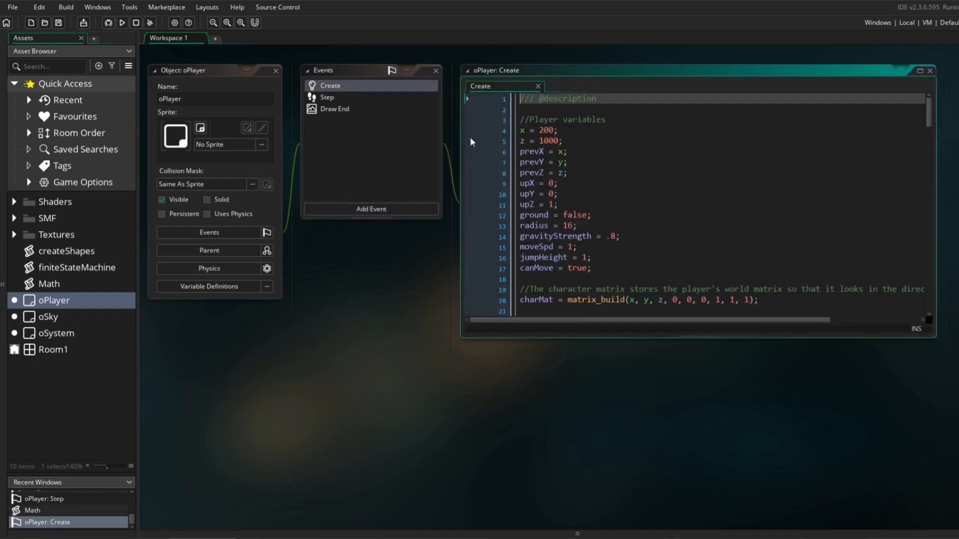
pyautogui.scroll(-3)
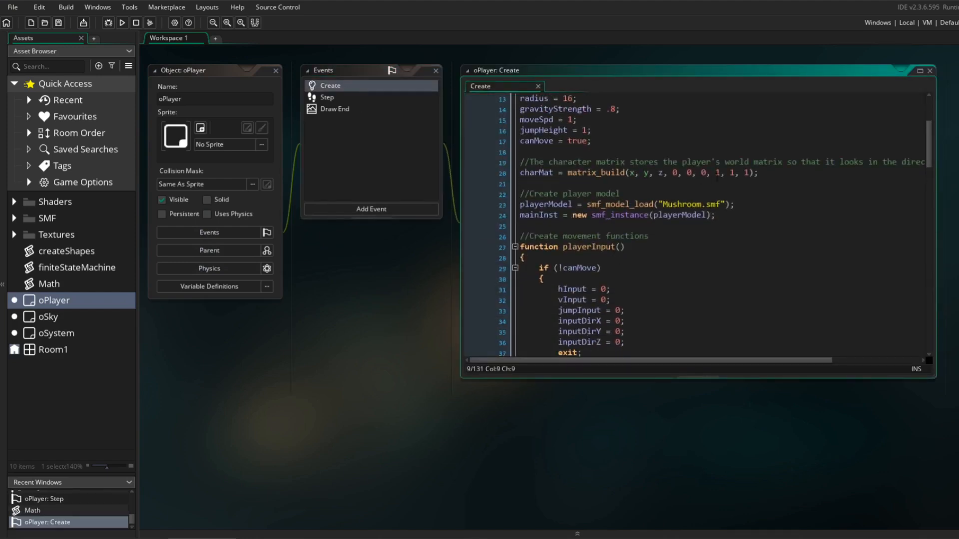
pyautogui.scroll(-3)
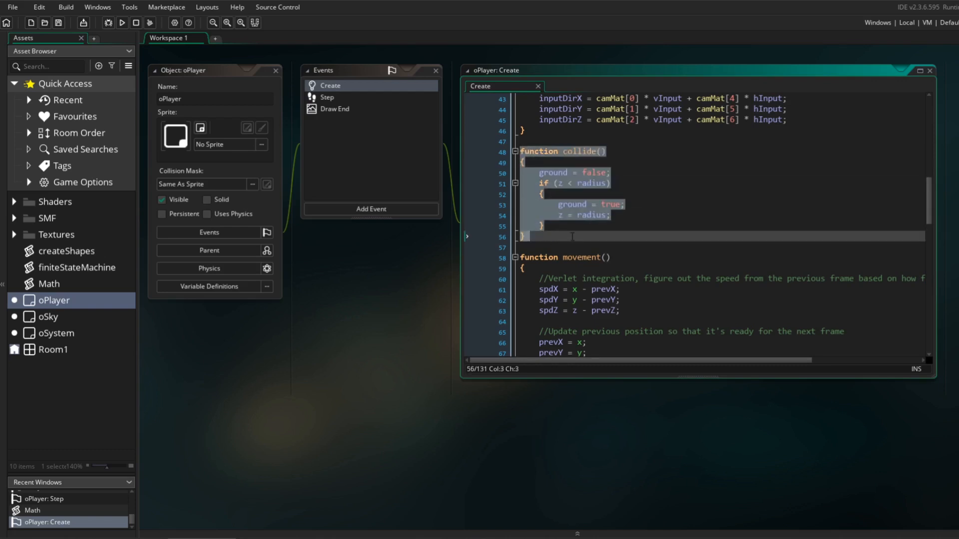
pyautogui.click(559, 172)
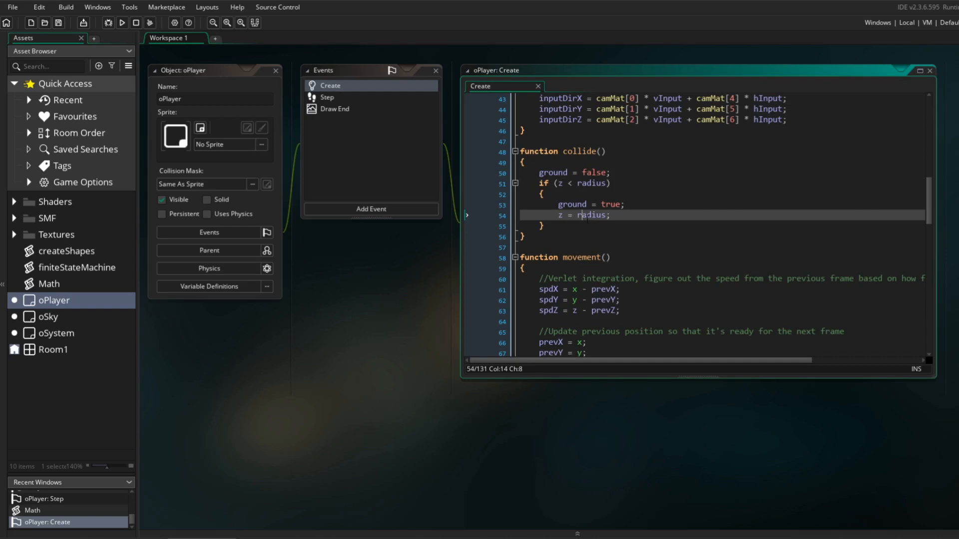
pyautogui.click(523, 236)
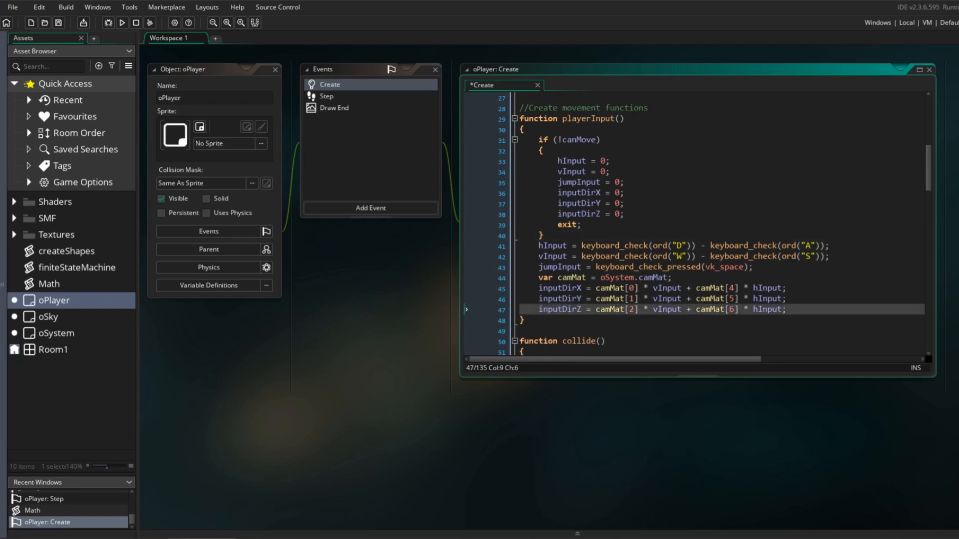
# Remove unneeded lines from movement() and add a '//Create a new finite state machine' comment
pyautogui.scroll(-3)
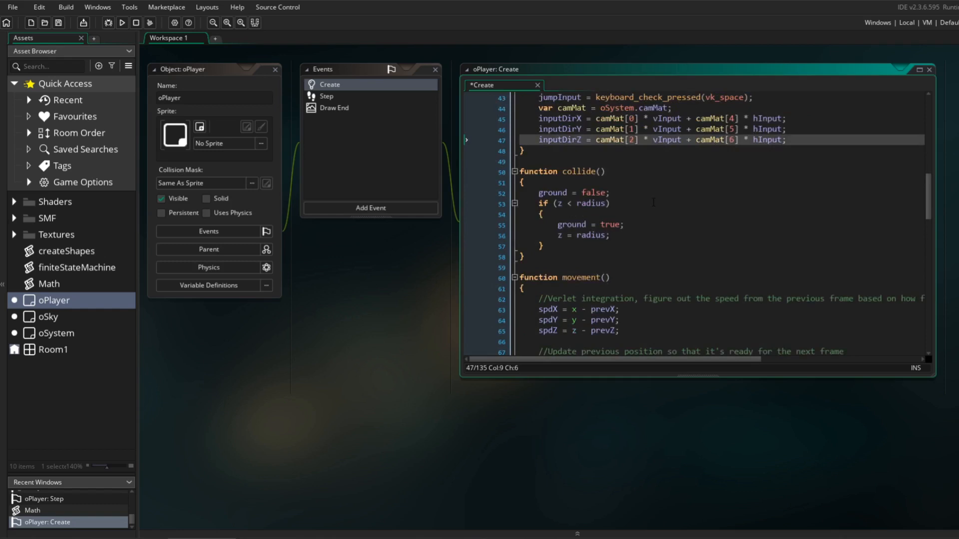
pyautogui.scroll(-3)
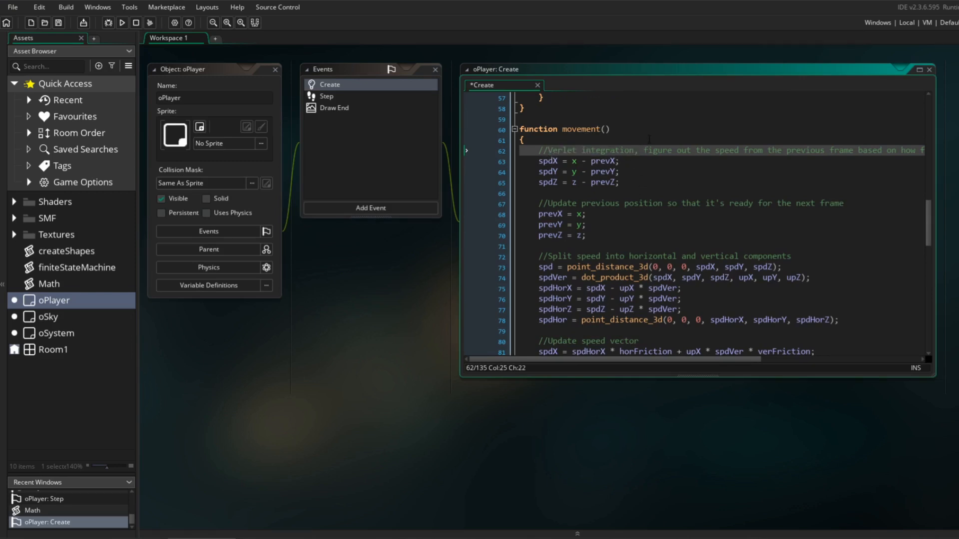
pyautogui.click(581, 235)
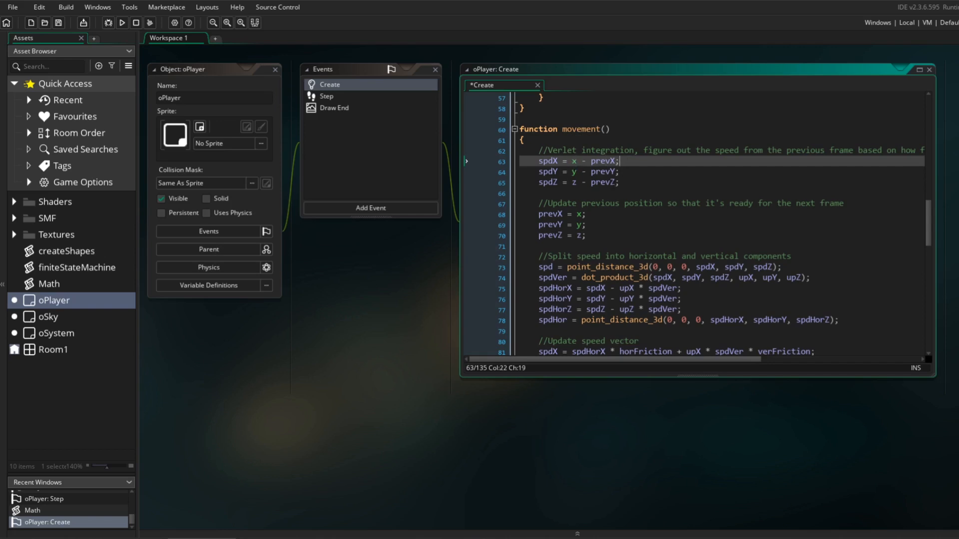
pyautogui.scroll(-3)
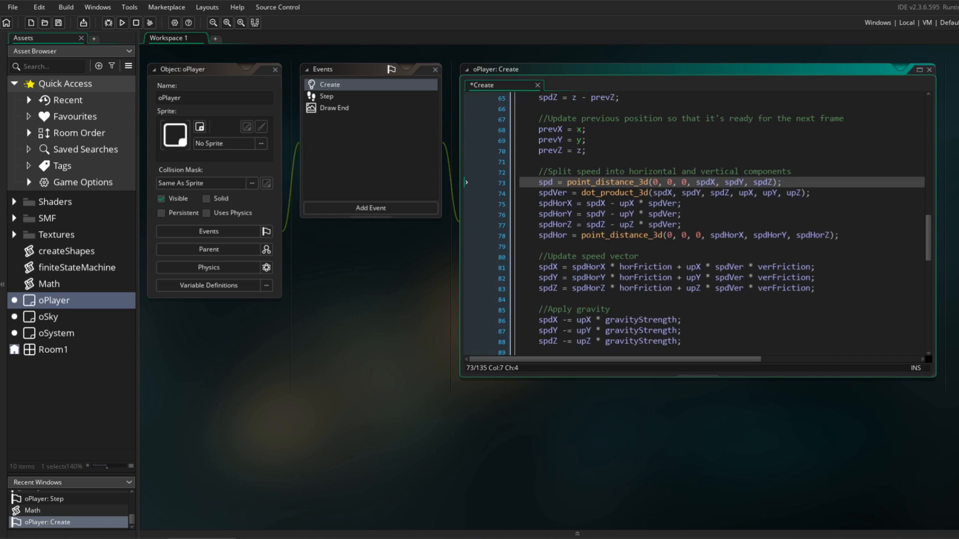
pyautogui.doubleClick(785, 267)
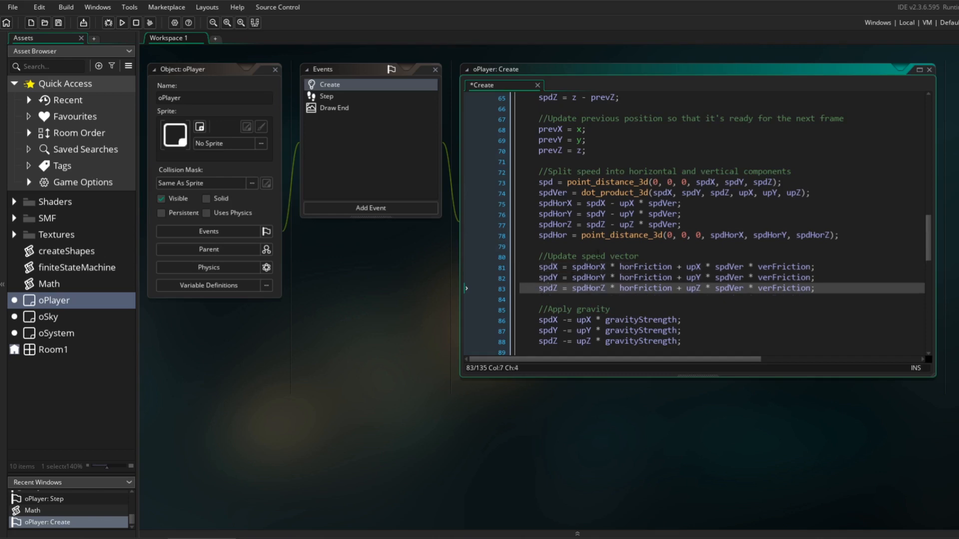
pyautogui.scroll(-3)
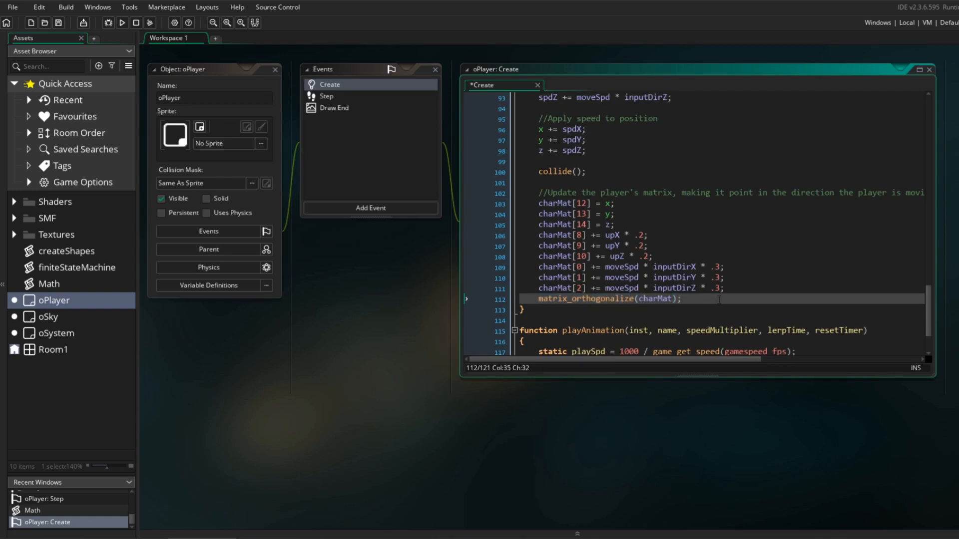
pyautogui.write('//Create a new finite state machine')
pyautogui.write('fsm.addState("Idle",')
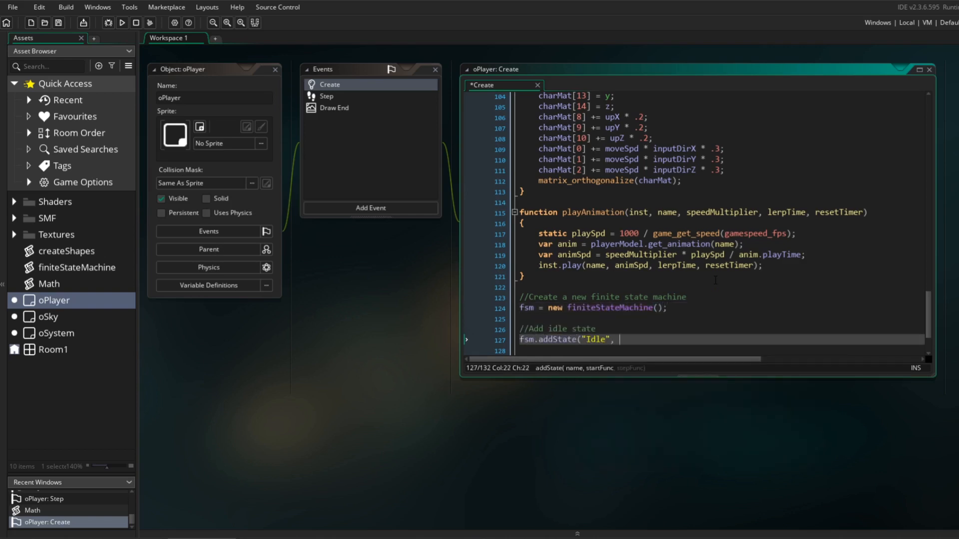
# Finish the Idle state with playAnimation(mainInst, "Idle", 1, .15, false) and call fsm.setState("Idle")
pyautogui.write('function(){')
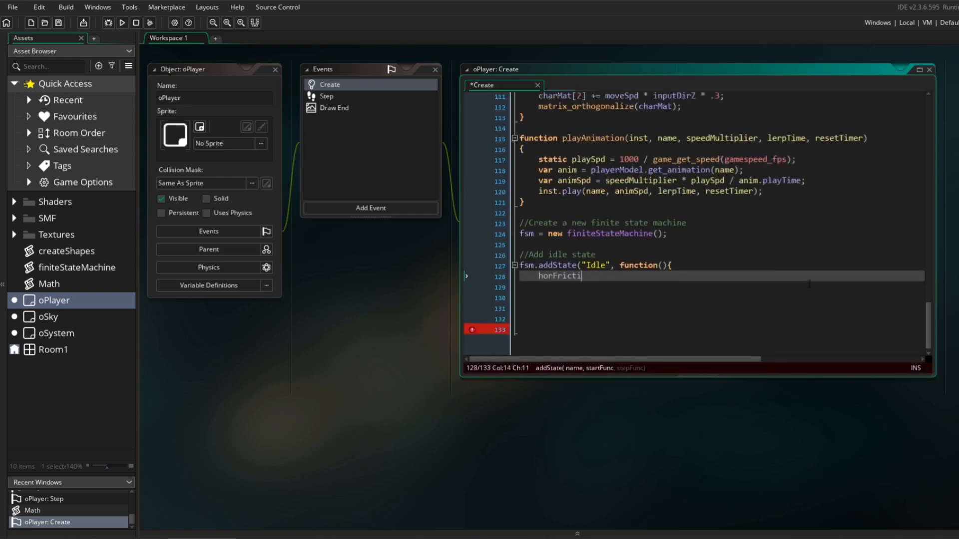
pyautogui.write('on = .85;')
pyautogui.click(721, 287)
pyautogui.write('verFriction = .9;')
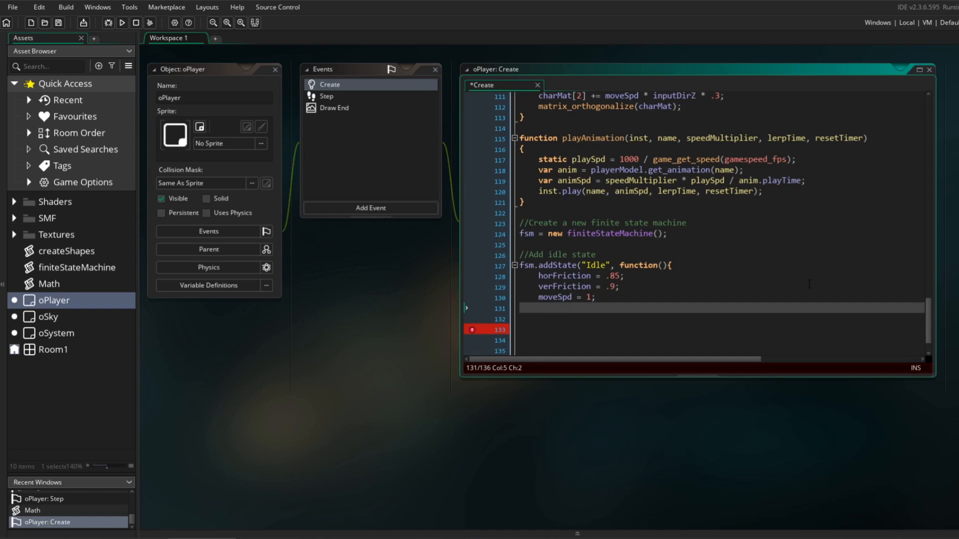
pyautogui.write('playAnimation(mainInst, "Idle"')
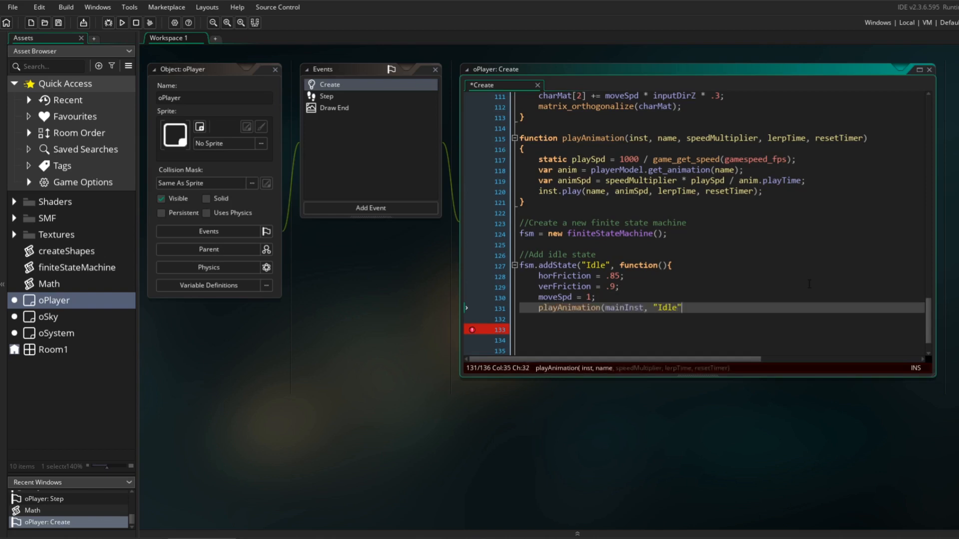
pyautogui.write(', 1, .15, false);')
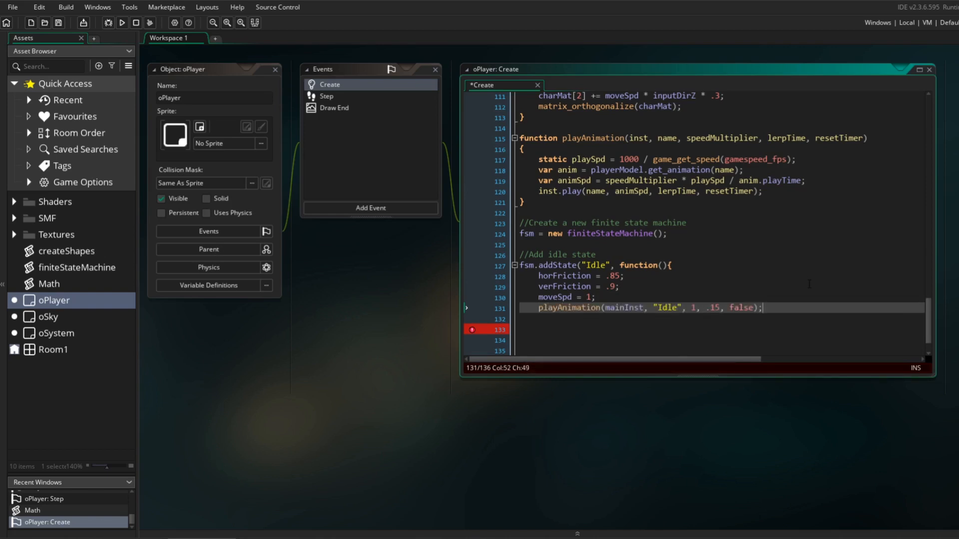
pyautogui.write('},')
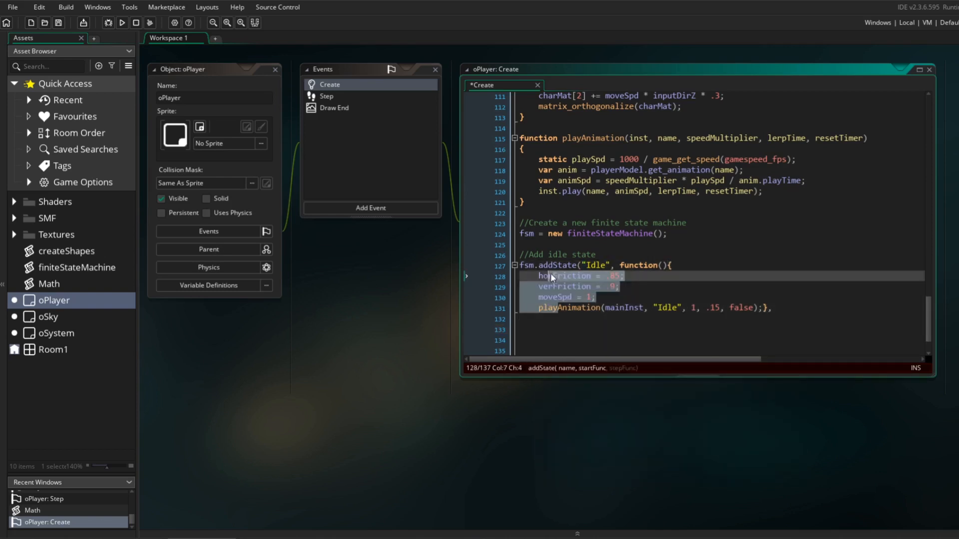
pyautogui.write('function(){')
pyautogui.click(722, 329)
pyautogui.write('playerInput();')
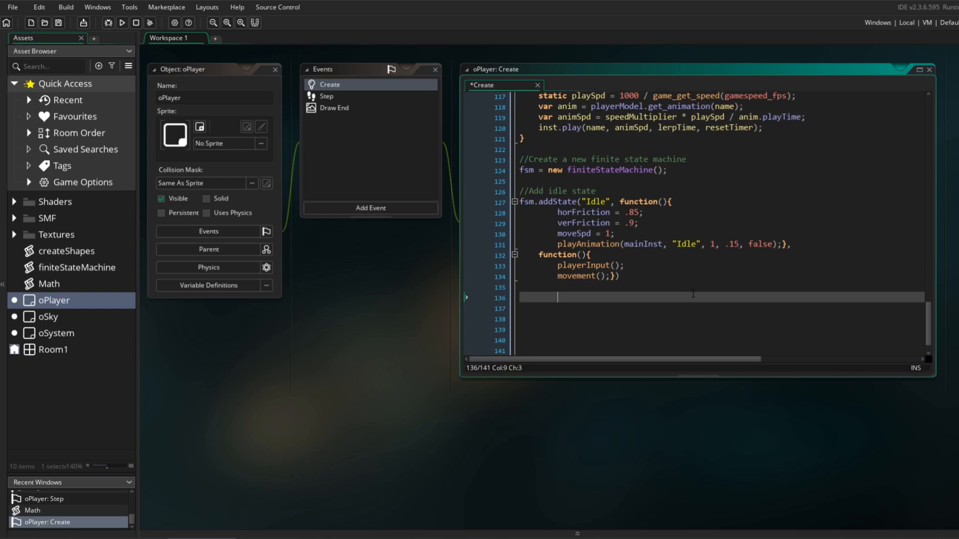
pyautogui.write('fsm.setState("Idle");')
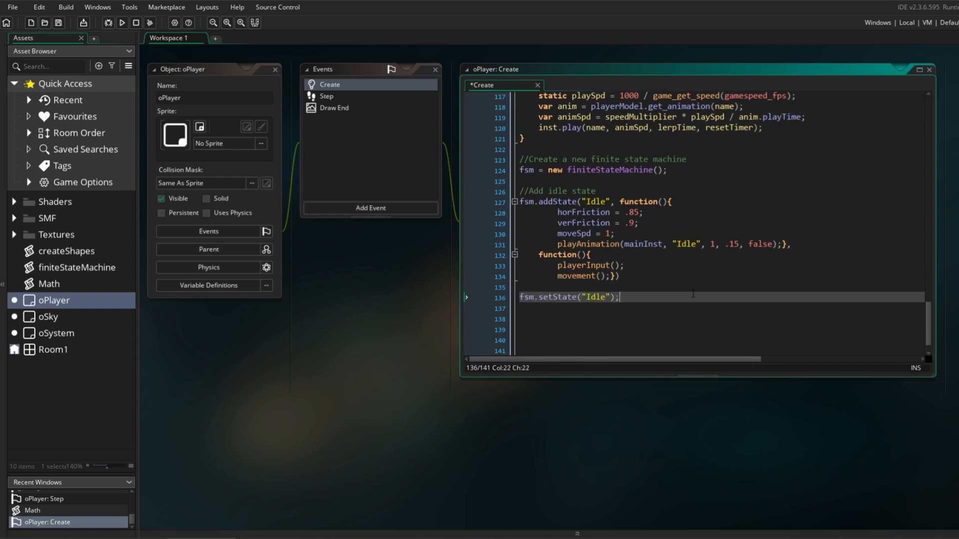
pyautogui.click(326, 96)
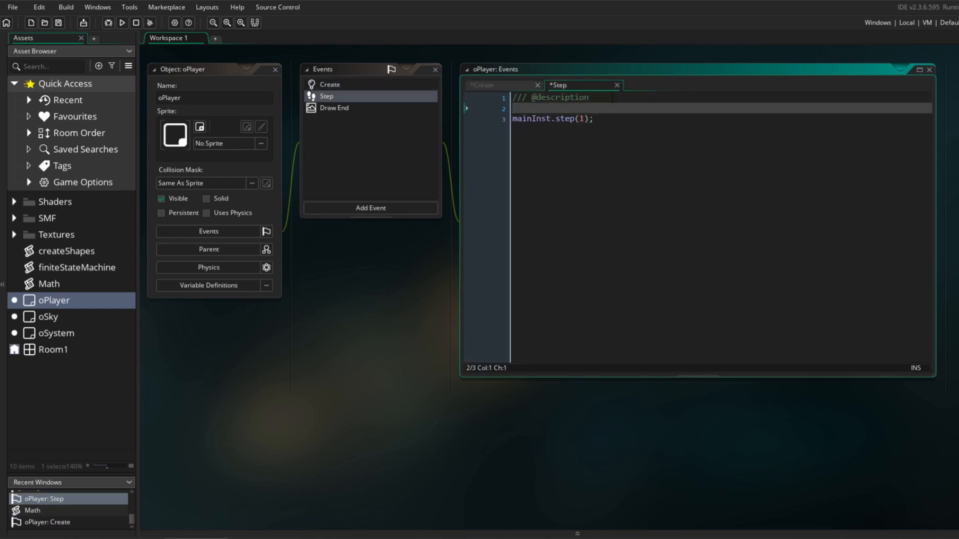
# Call fsm.step() in the Step event and go back to the Create code
pyautogui.write('fsm.step();')
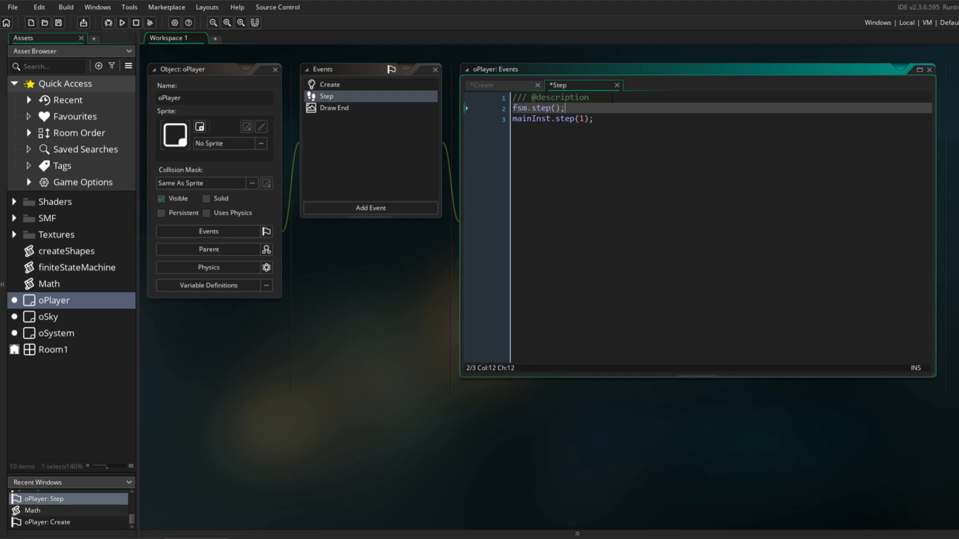
pyautogui.click(122, 22)
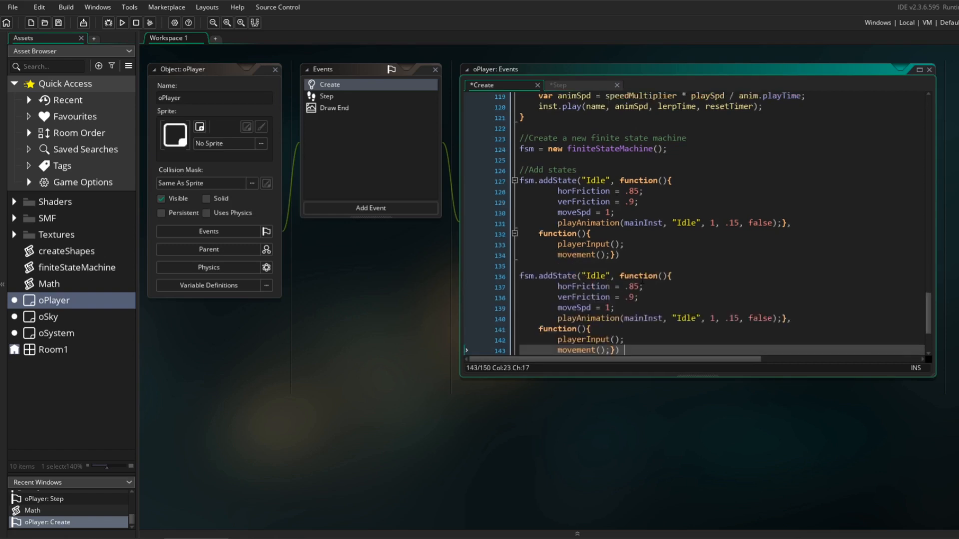
# Rename the copied state and its animation to "Fall", and add an '//Add transition' comment
pyautogui.write('Fall')
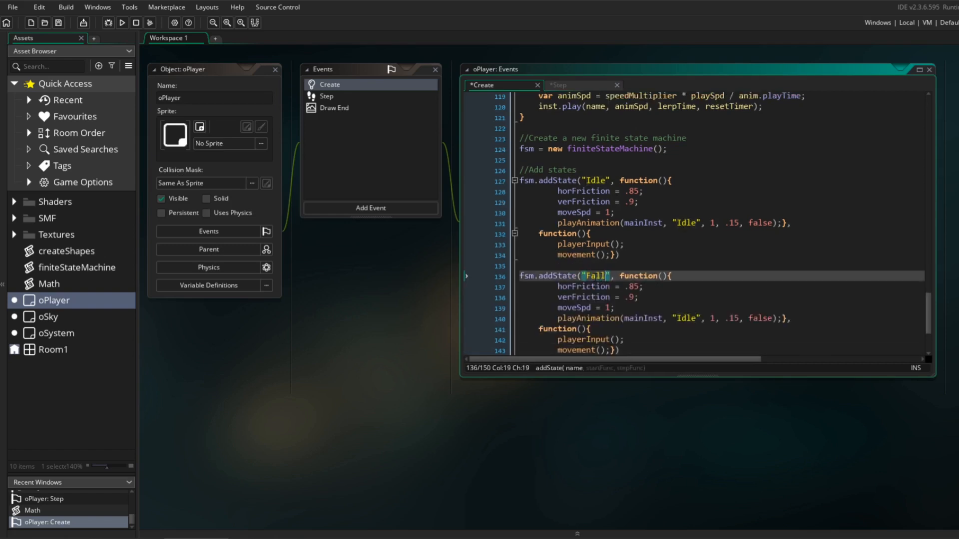
pyautogui.click(636, 297)
pyautogui.write('9')
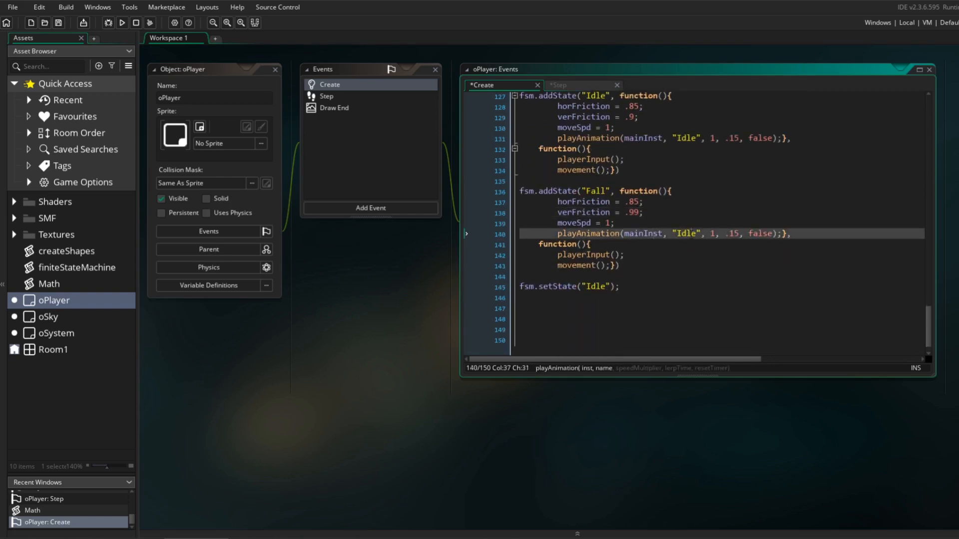
pyautogui.write('Fall')
pyautogui.click(722, 222)
pyautogui.write('.')
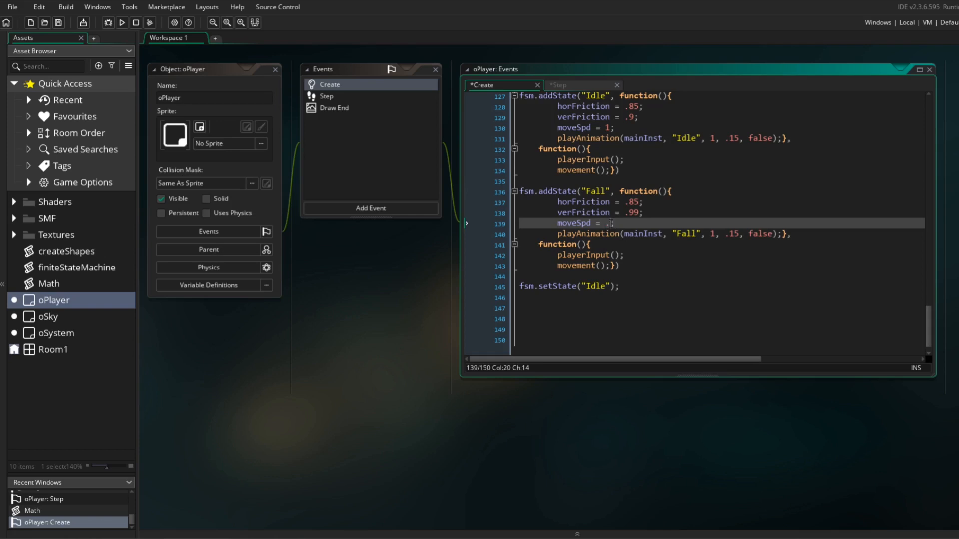
pyautogui.write('1')
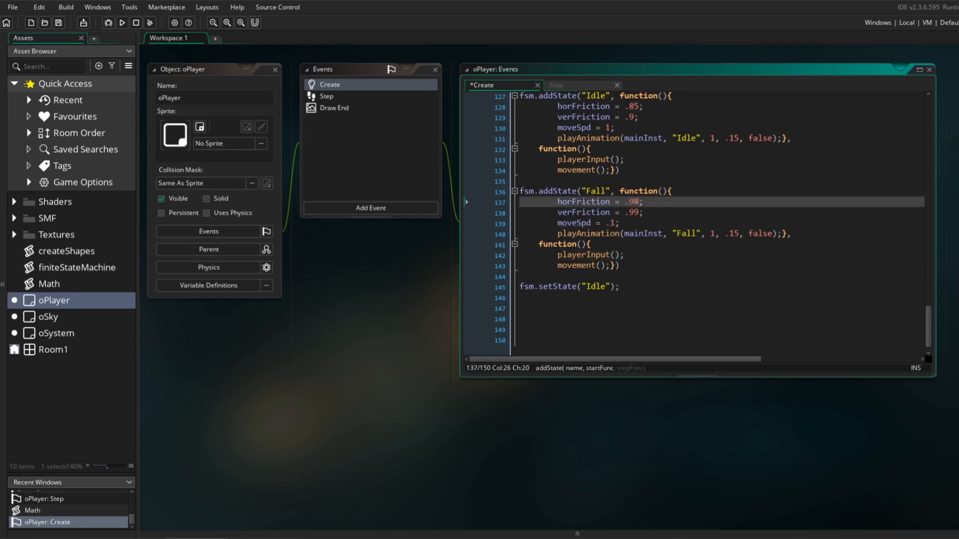
pyautogui.write('//Add transition')
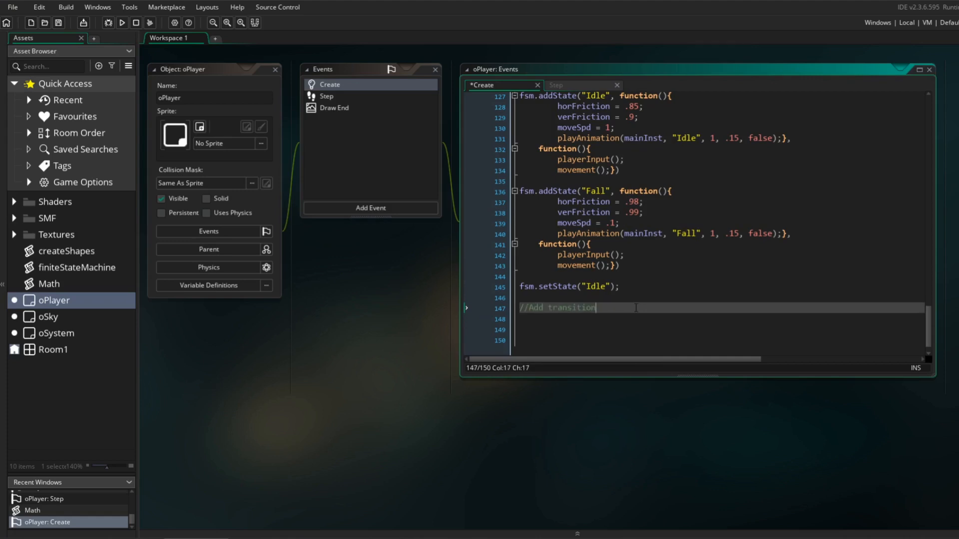
# Add Idle-to-Fall on !ground and Fall-to-Idle on ground transitions, then run the game
pyautogui.write('s')
pyautogui.click(721, 319)
pyautogui.write('fsm.addTransition(')
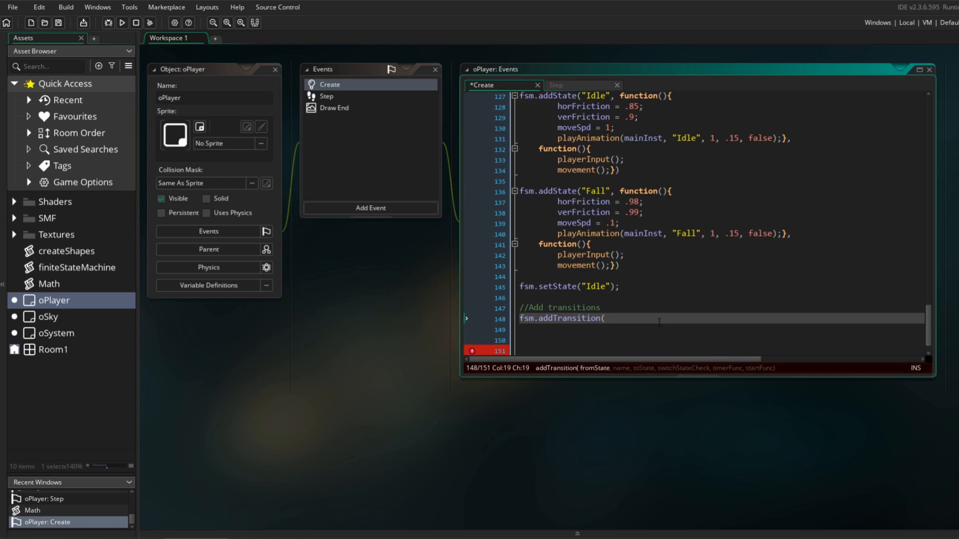
pyautogui.write('"Idle",')
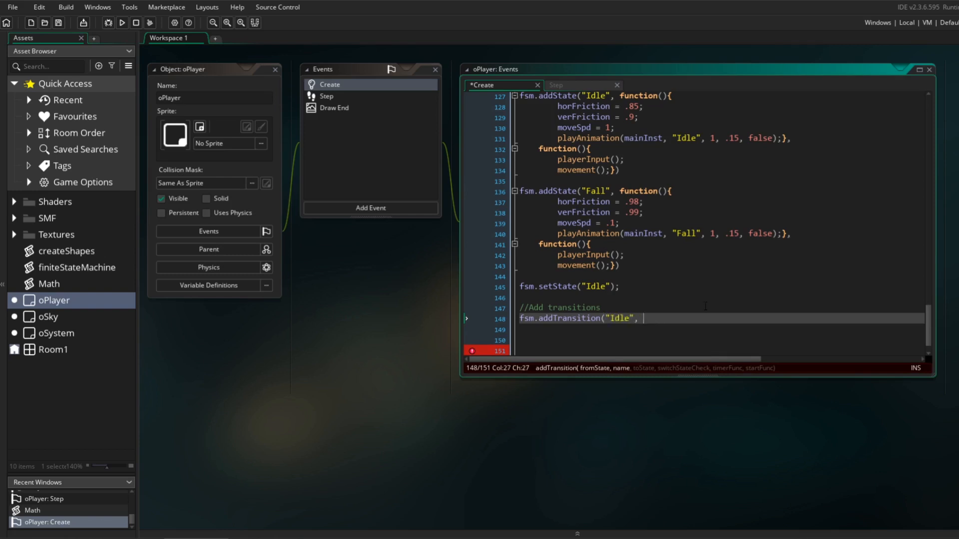
pyautogui.write('"", "Fall",')
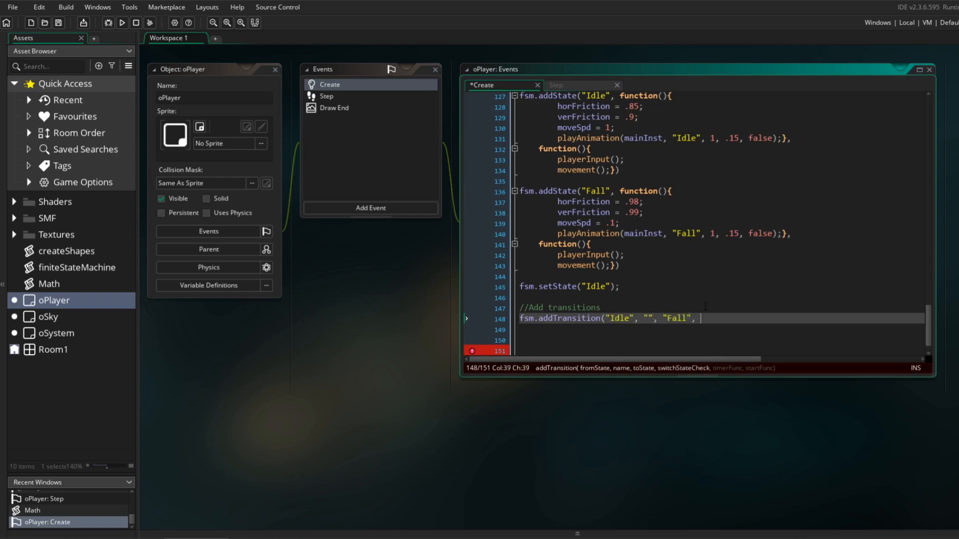
pyautogui.write('function()')
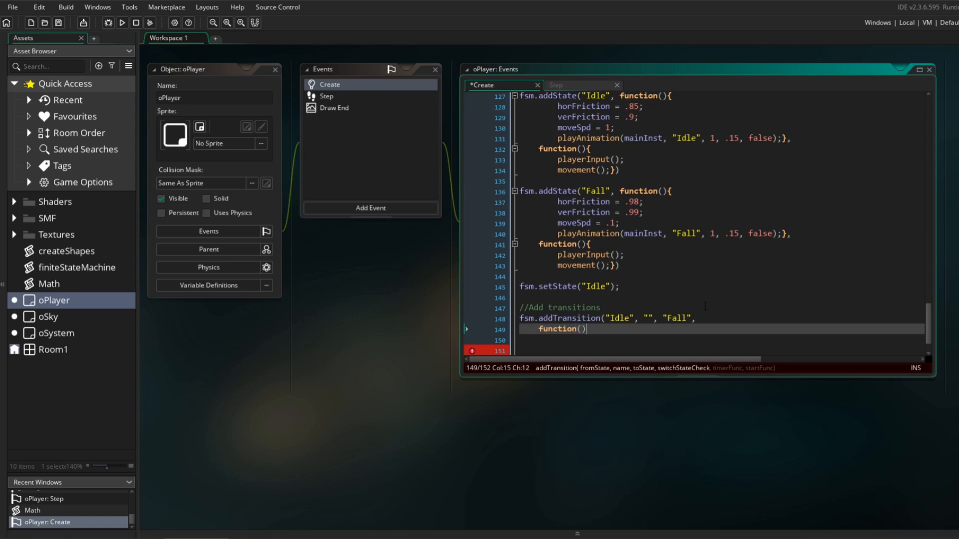
pyautogui.write('{')
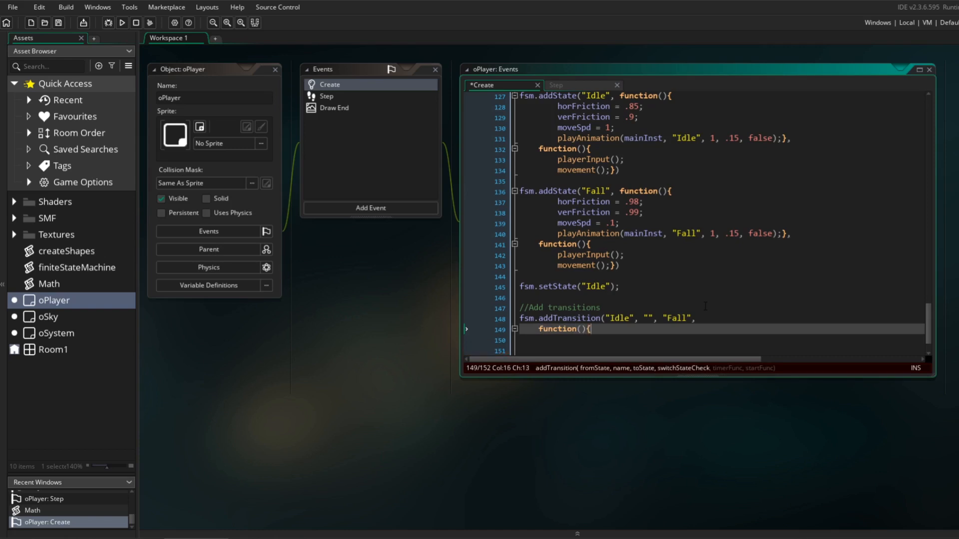
pyautogui.write('return !ground;}')
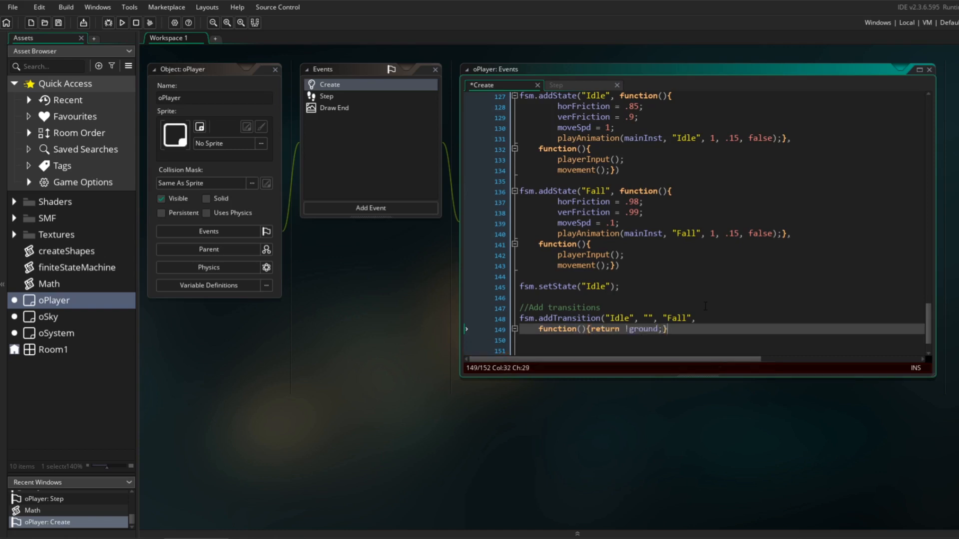
pyautogui.write(',')
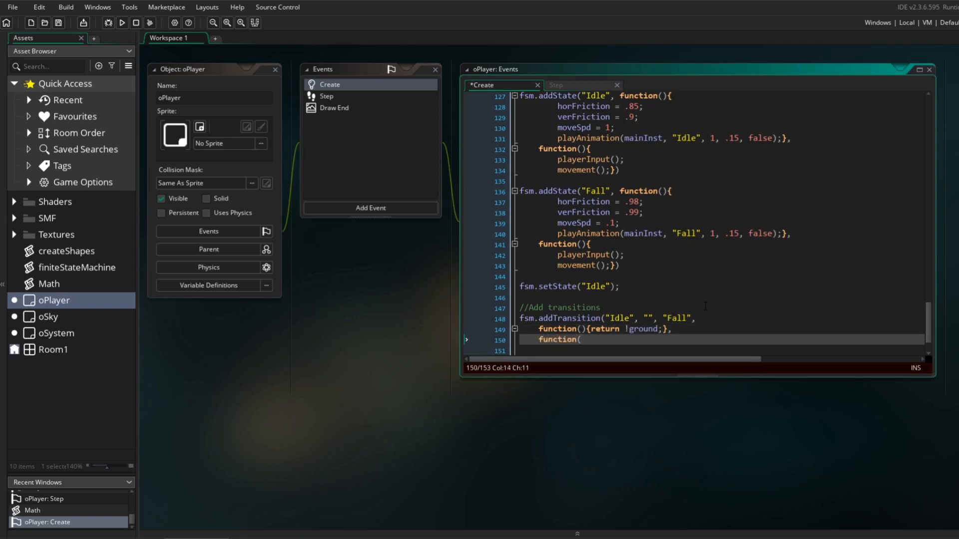
pyautogui.write('{return 0;},')
pyautogui.click(721, 350)
pyautogui.write('function(){')
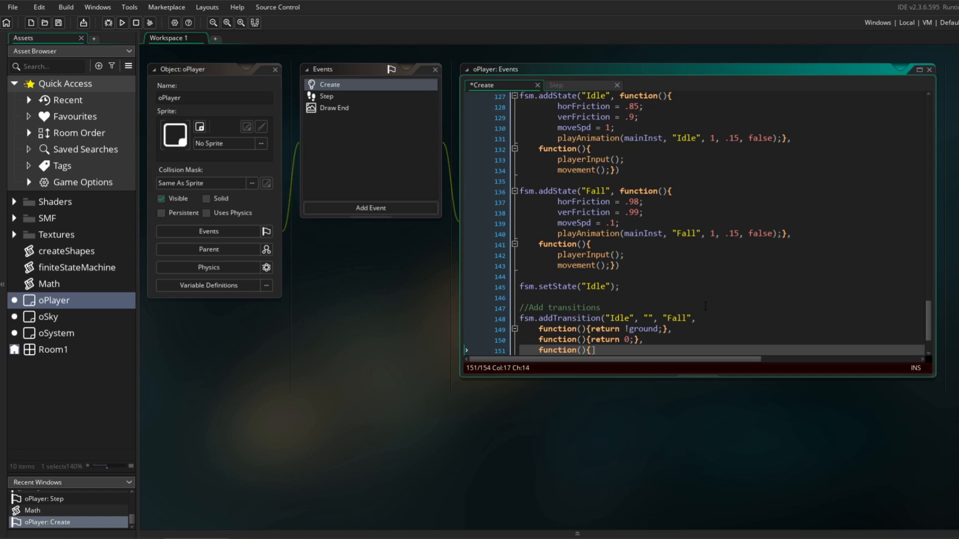
pyautogui.write('});')
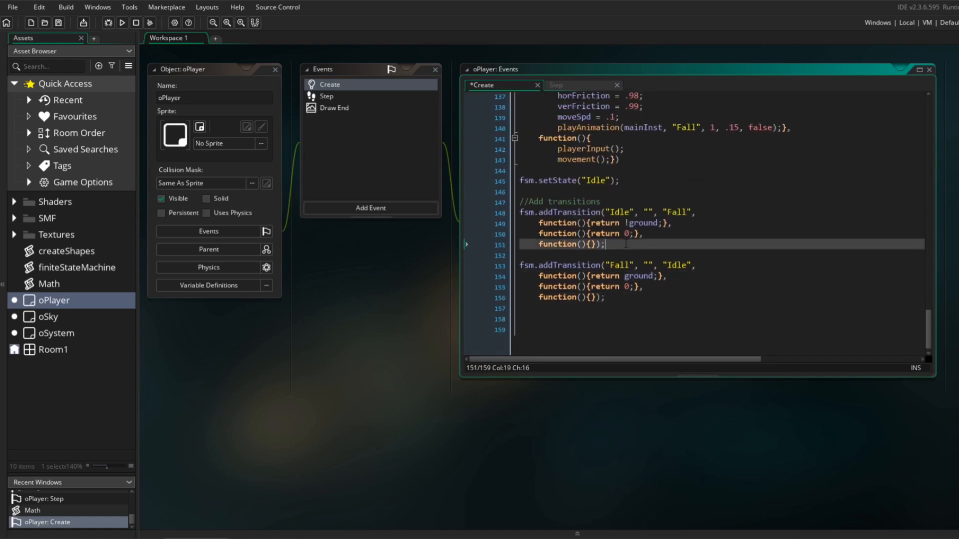
pyautogui.click(122, 22)
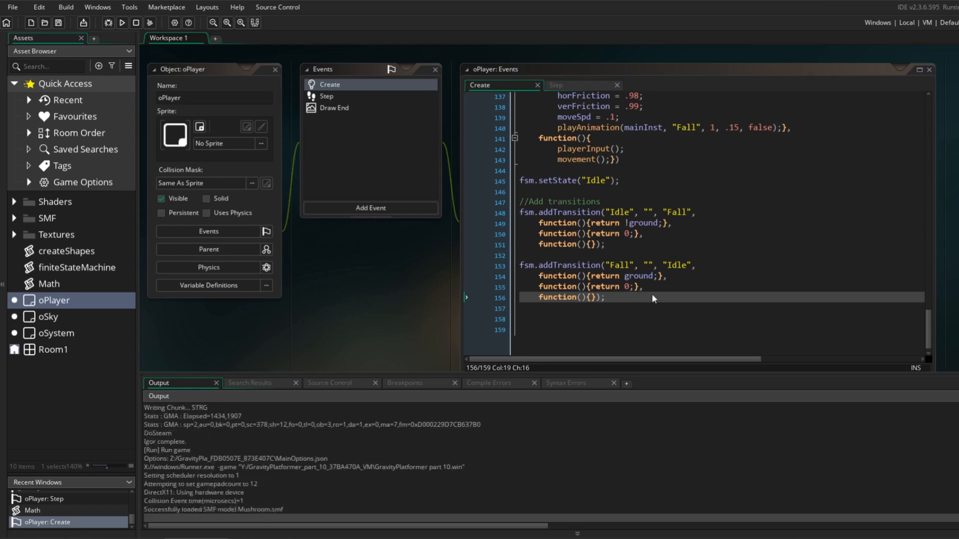
# Run the game to test the Idle and Fall states
pyautogui.click(122, 22)
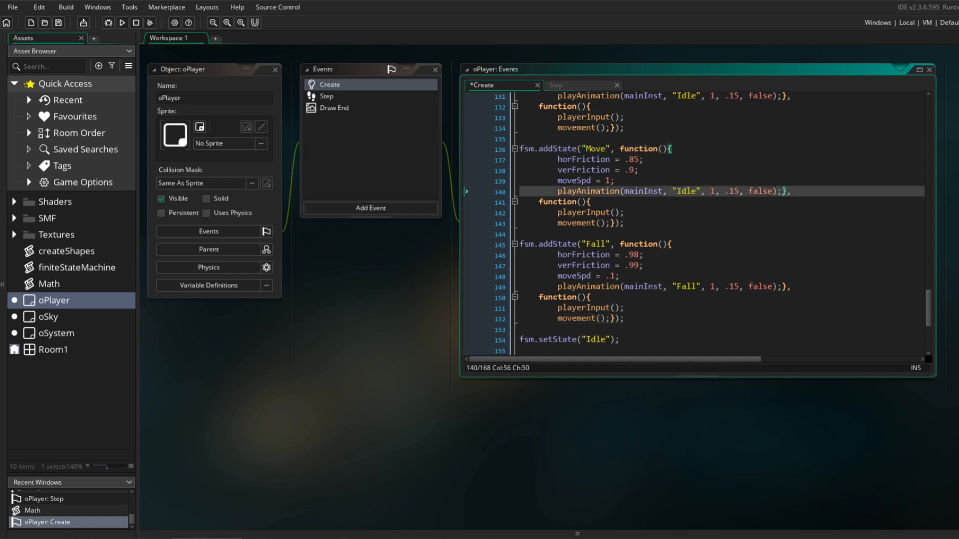
# Begin an if (walk…) input check inside the Move state's step function
pyautogui.write('if (walk')
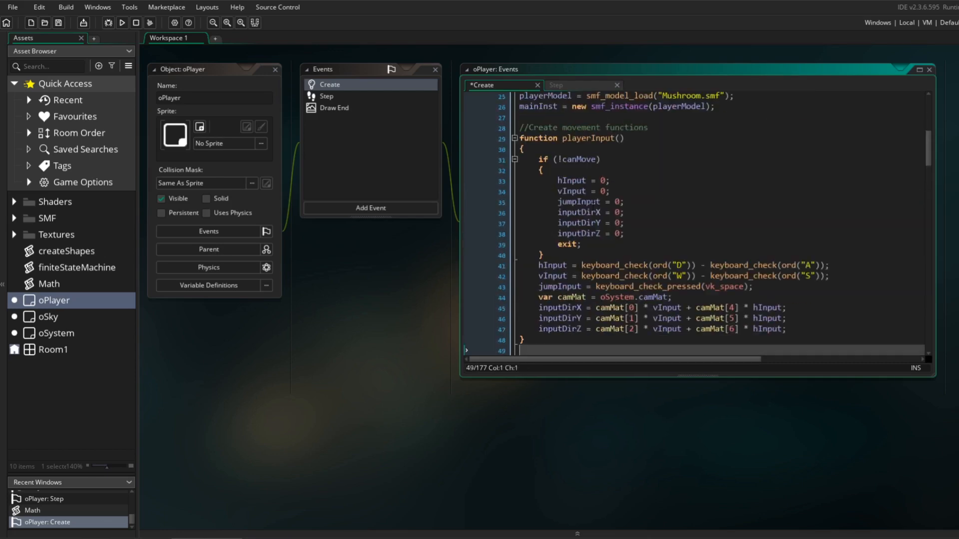
# Add walkInput from keyboard_check, moveSpd .25, and an Idle-to-Move check on hInput/vInput != 0
pyautogui.write('walkInput = keyboard')
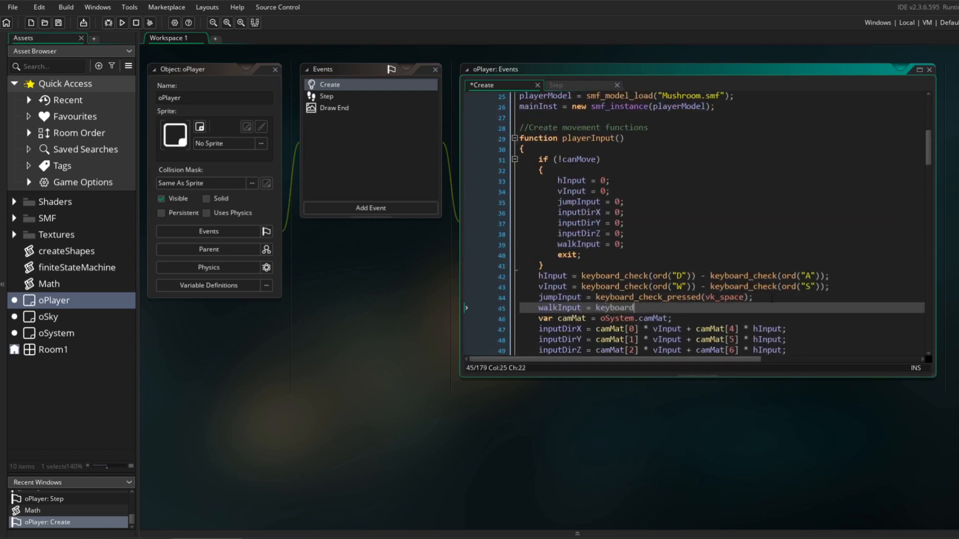
pyautogui.scroll(-3)
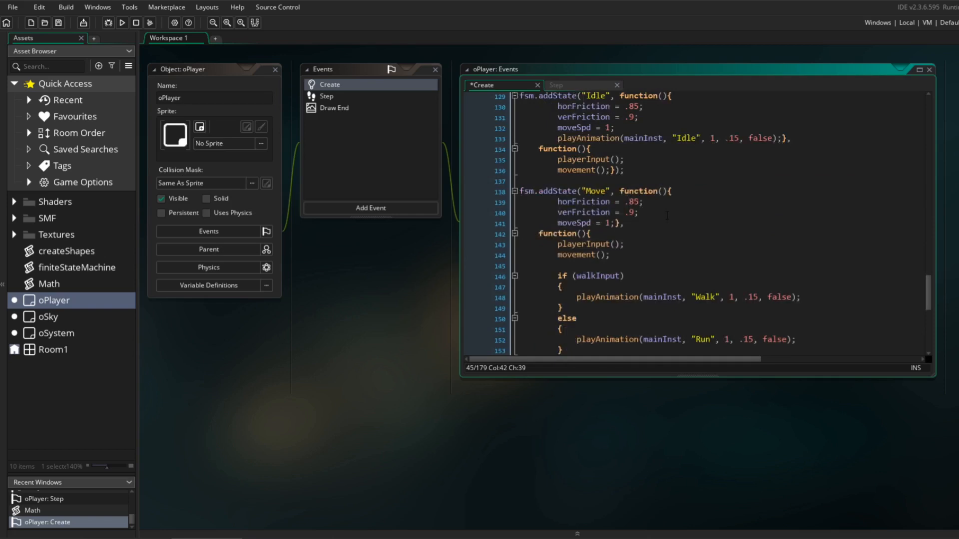
pyautogui.write('moveSpd = .25;')
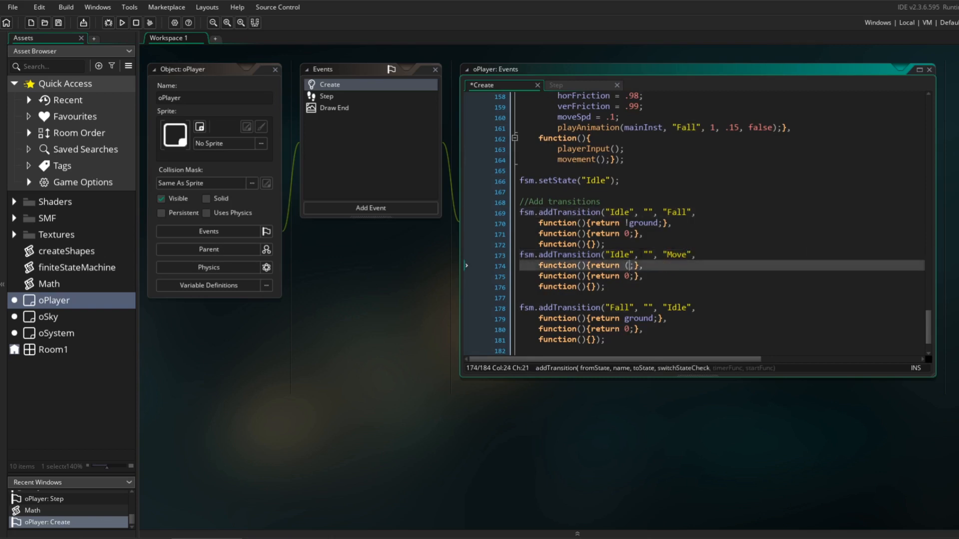
pyautogui.write('hInput != 0 || vInput != 0)')
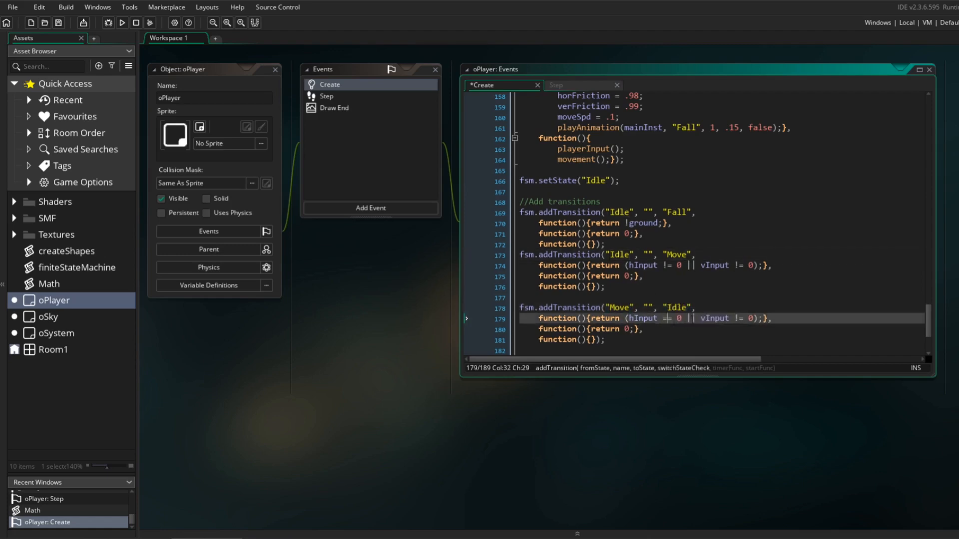
# Test the Move/Idle transitions in game, then mark where the Idle Jump transition goes
pyautogui.click(122, 22)
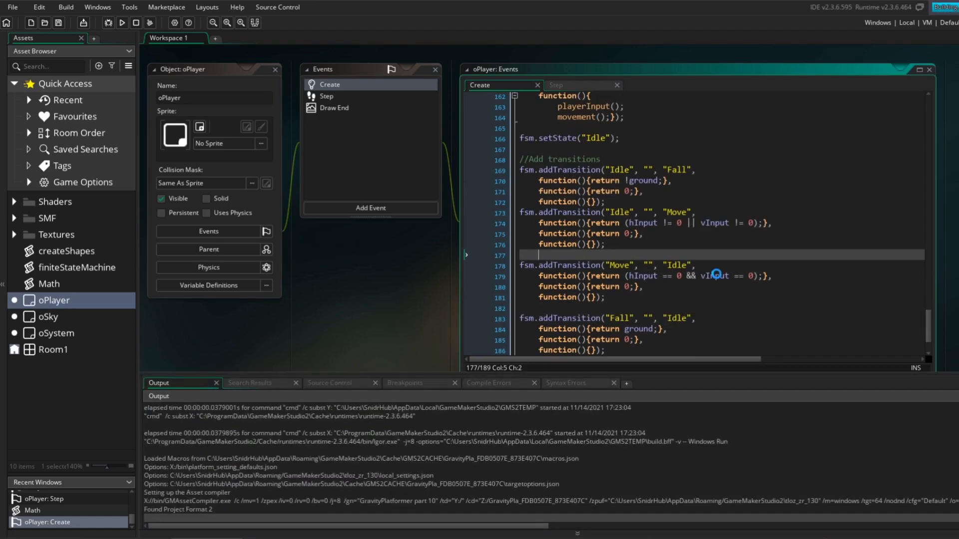
pyautogui.click(122, 22)
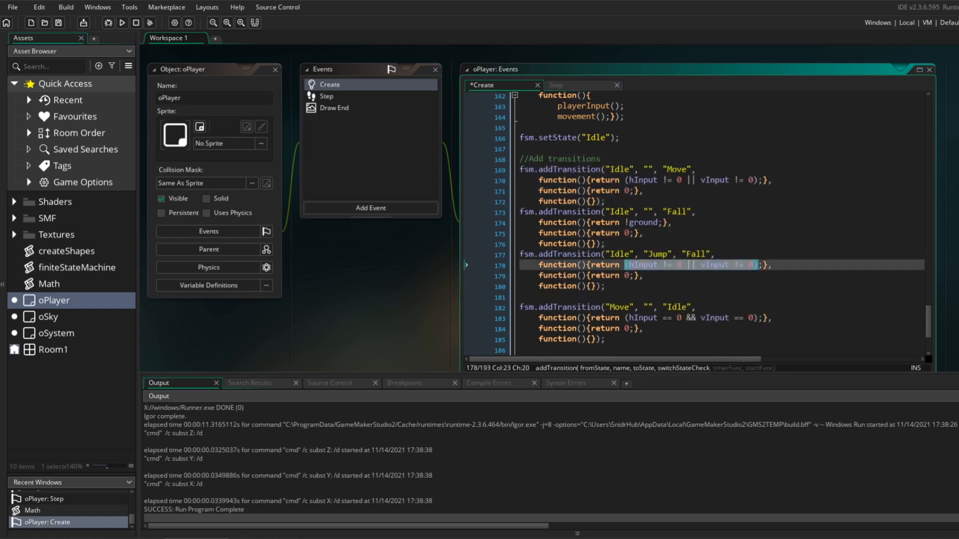
# Make the Idle Jump transition fire on jumpInput and push upward by upX * jumpHeight
pyautogui.write('jumpInput')
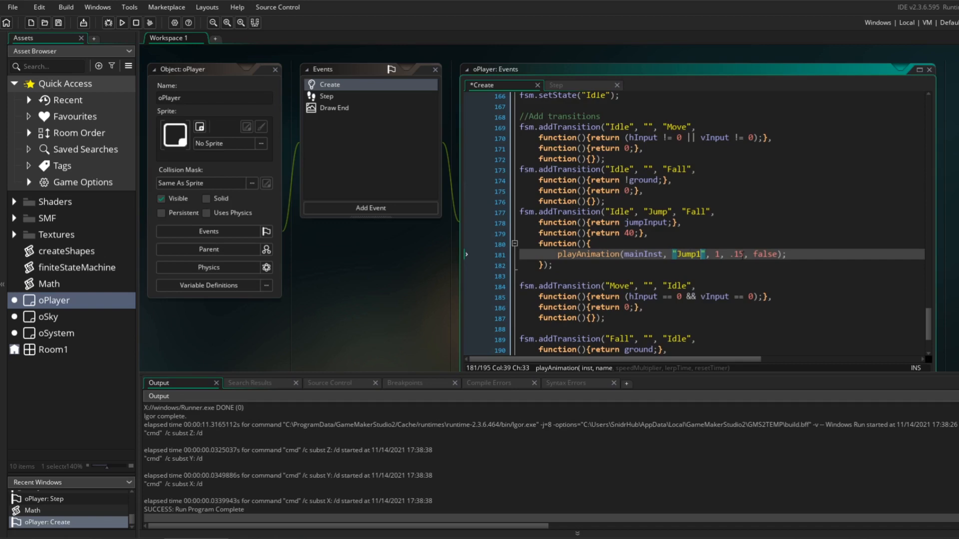
pyautogui.write('jumpHeight = 10;')
pyautogui.write('x +=')
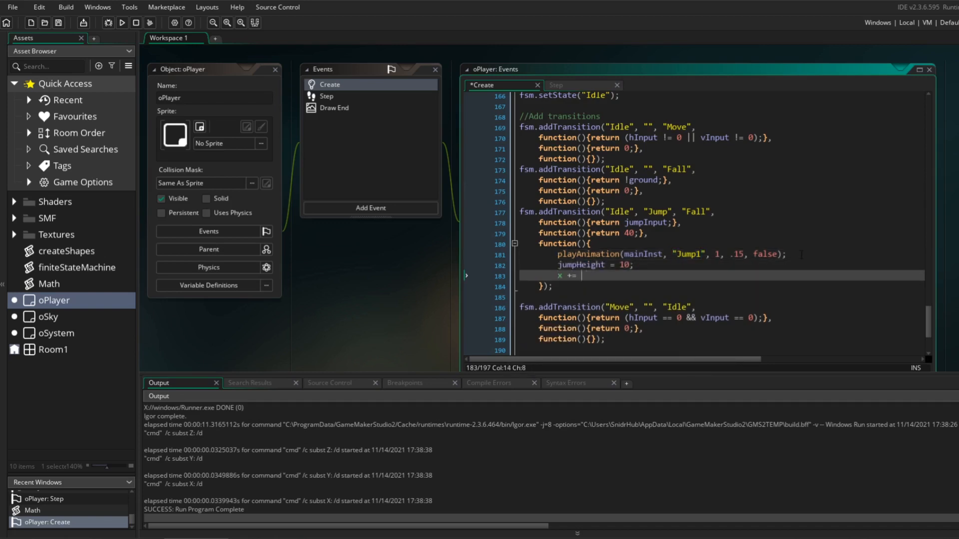
pyautogui.write('upX * jumpHeight;')
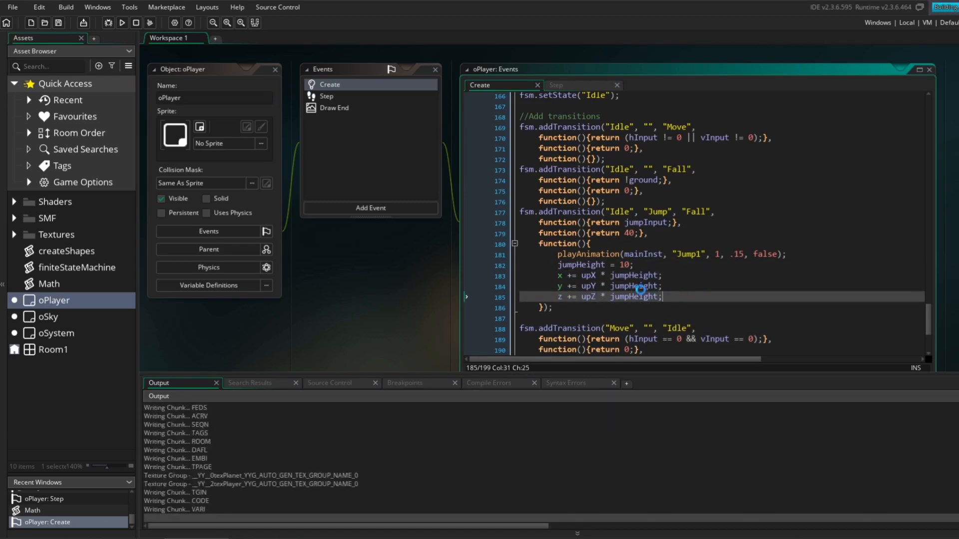
pyautogui.click(122, 23)
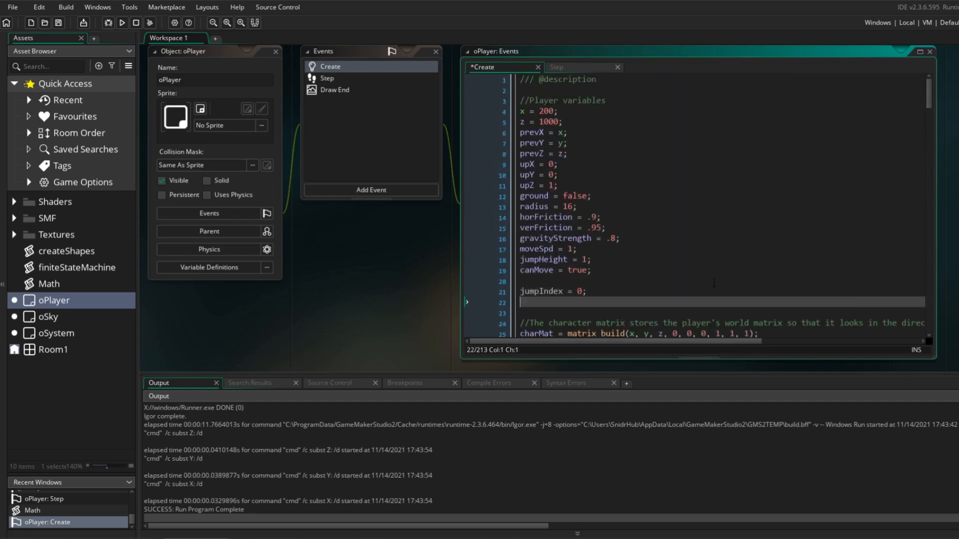
# Add jumpTimer = 0 and a Move Jump switch on jumpIndex playing Jump1 with height 20
pyautogui.write('jumpTimer = 0;')
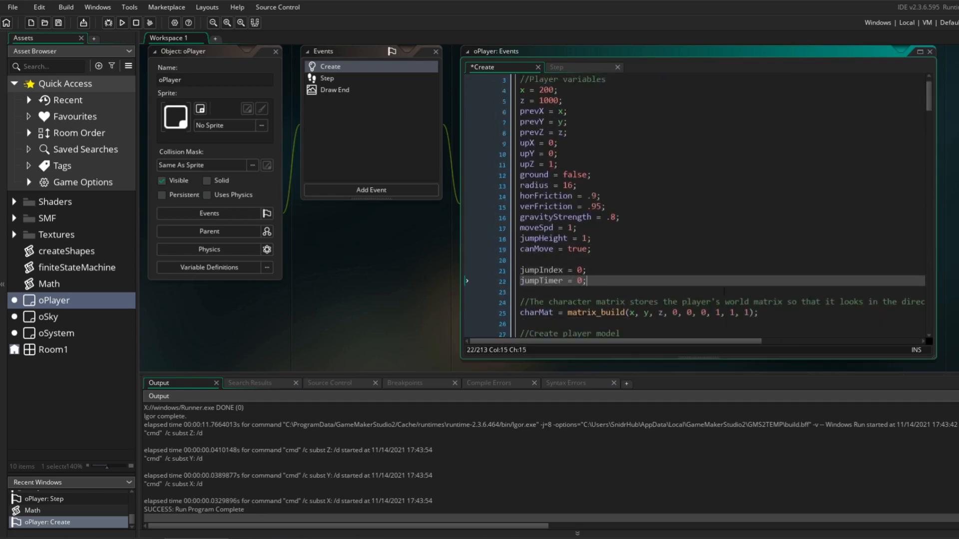
pyautogui.scroll(-3)
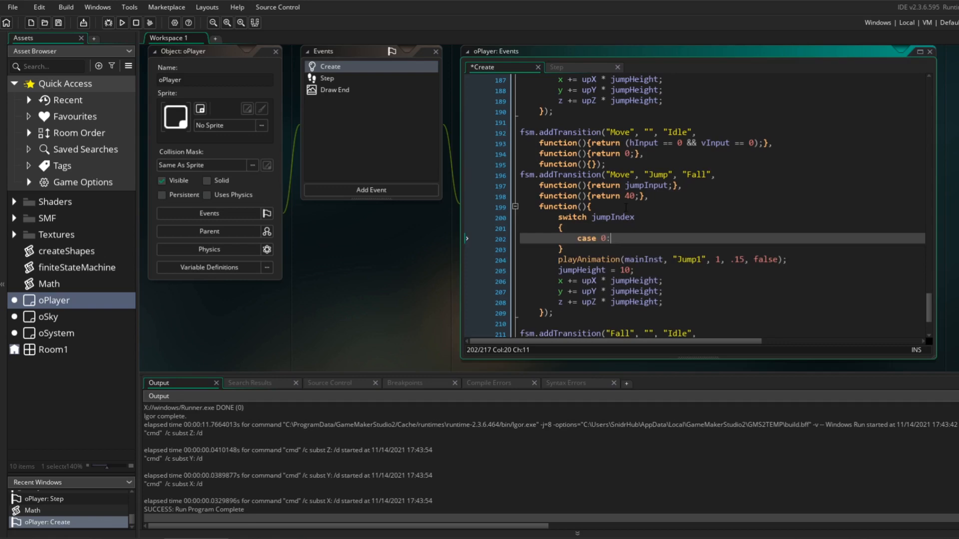
pyautogui.write('case 1:')
pyautogui.write('break;')
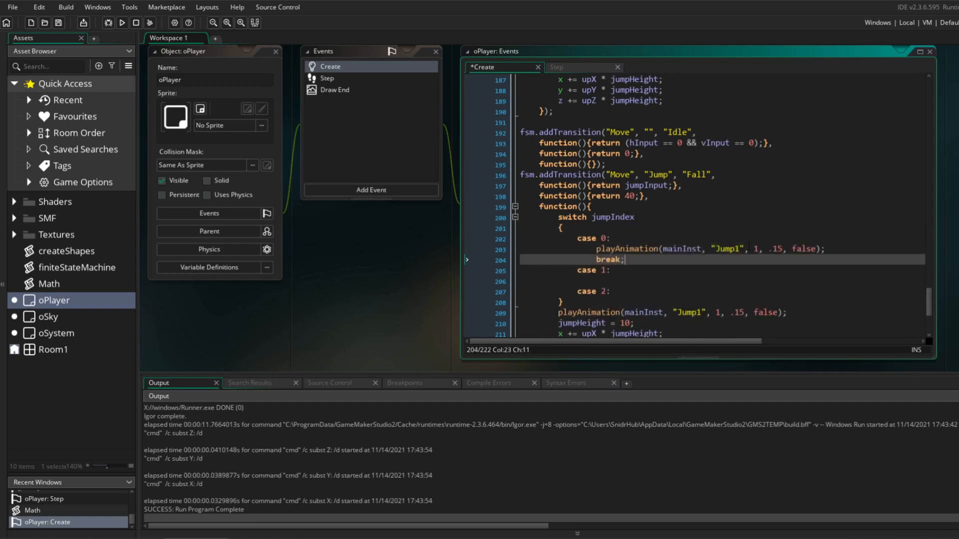
pyautogui.write('playAnimation(mainInst, "Jump1", 1, .15, false);')
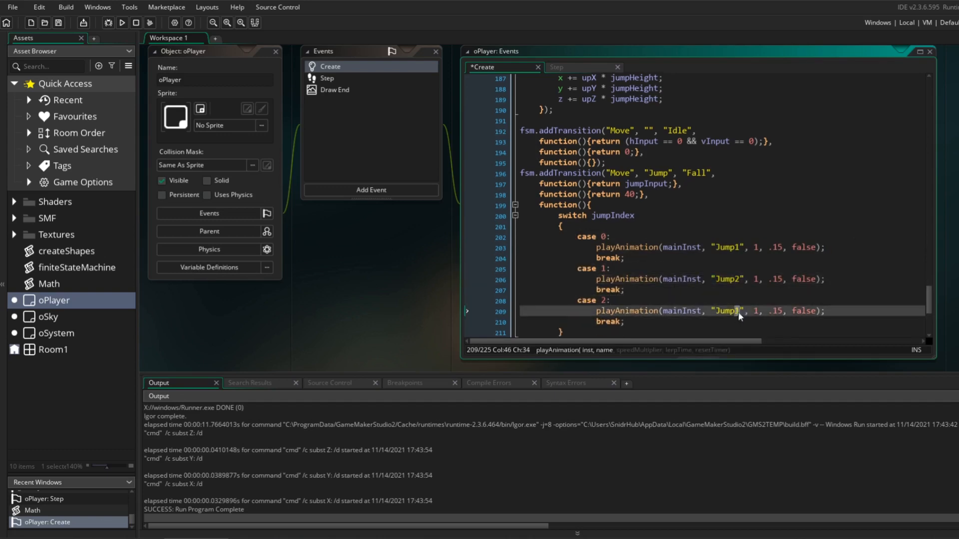
pyautogui.write('jumpHeight = 15;')
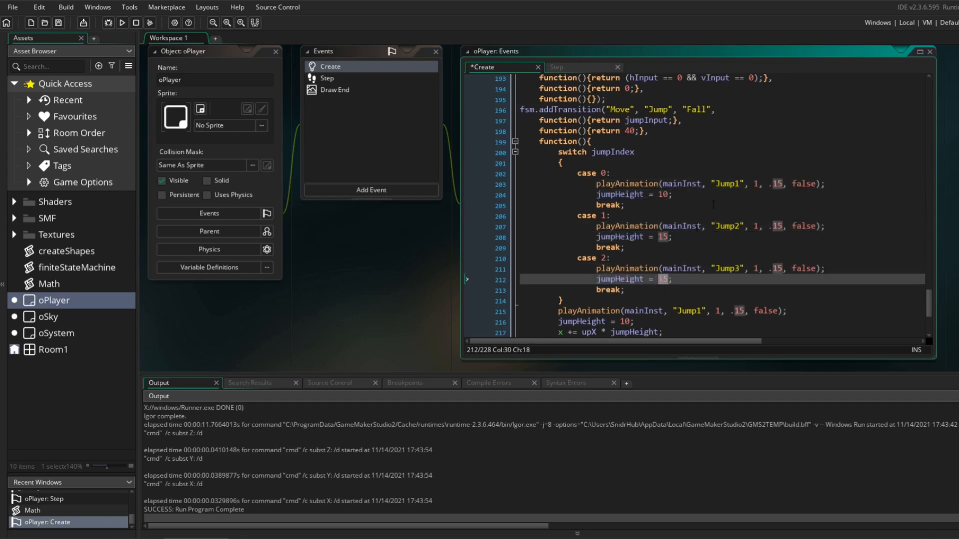
pyautogui.write('20')
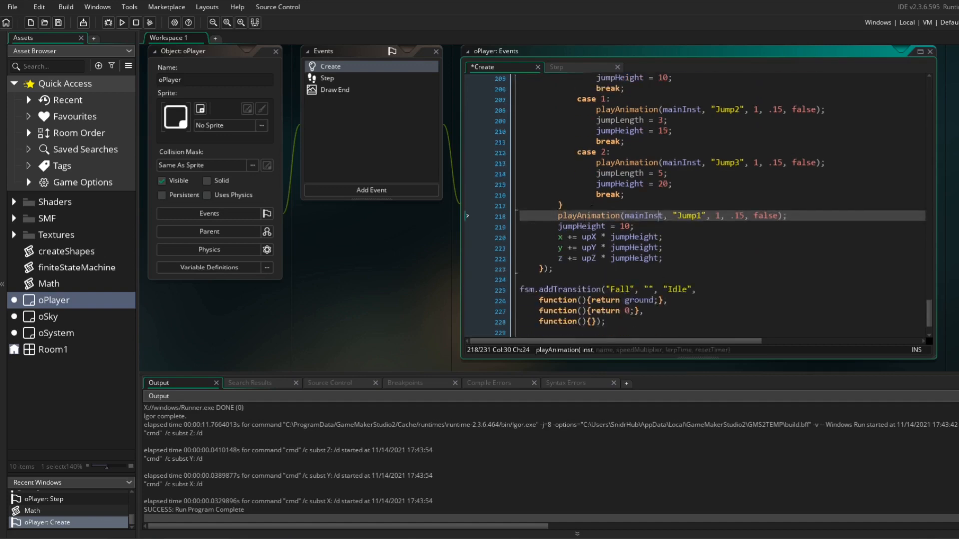
pyautogui.write('jumpIndex')
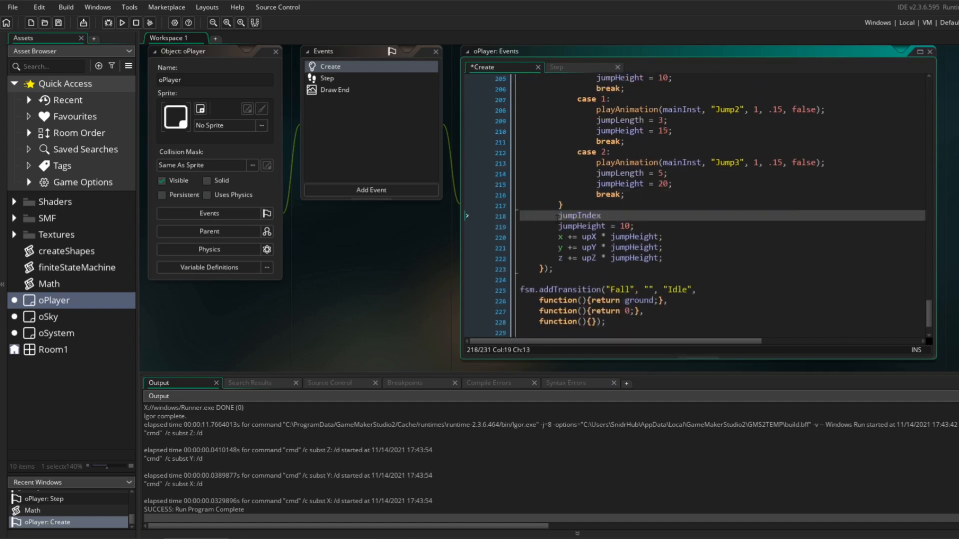
# Cycle jumpIndex mod 3, set jumpTimer, and add charMat[0] * jumpLength forward push
pyautogui.write('= (jumpIndex + 1) mod 3')
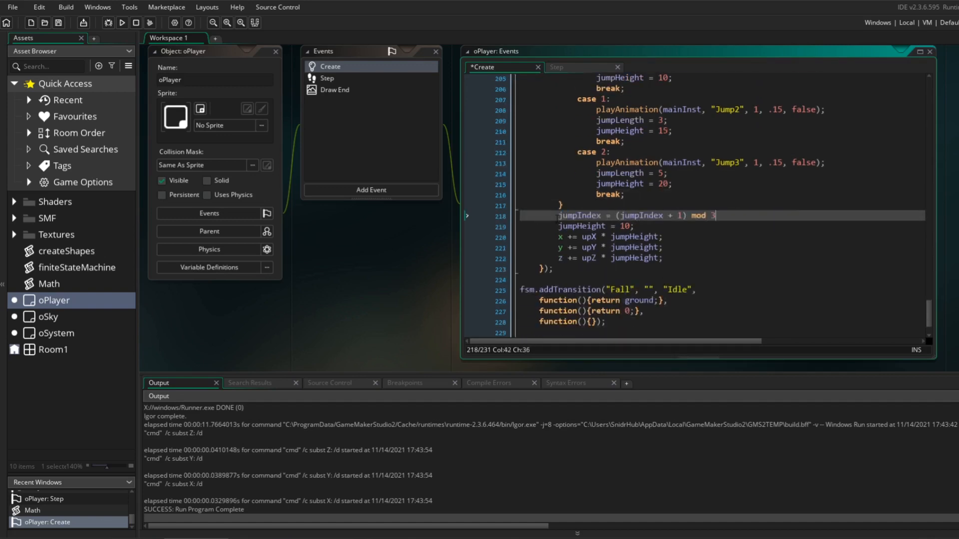
pyautogui.write('jumpTimer = 1;')
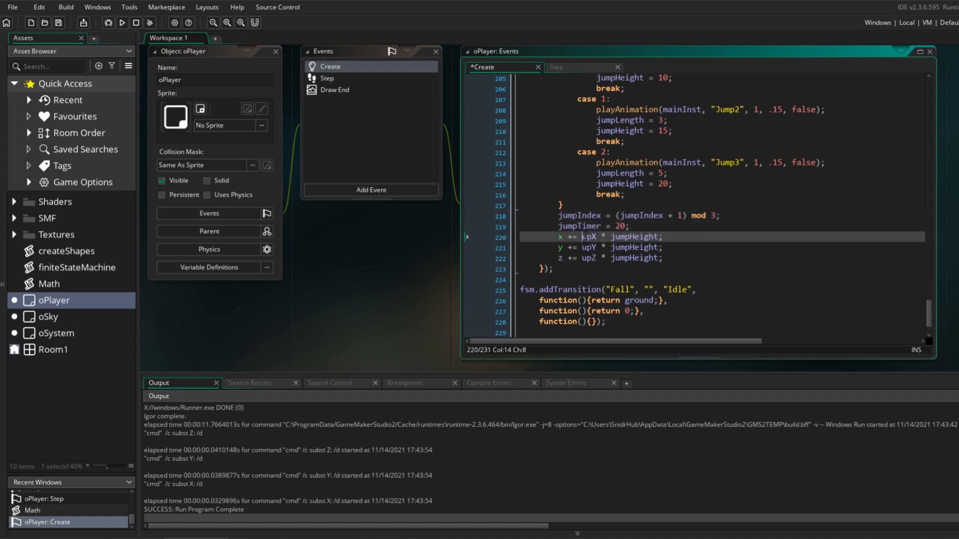
pyautogui.write('charMat[0] * jumpLength +')
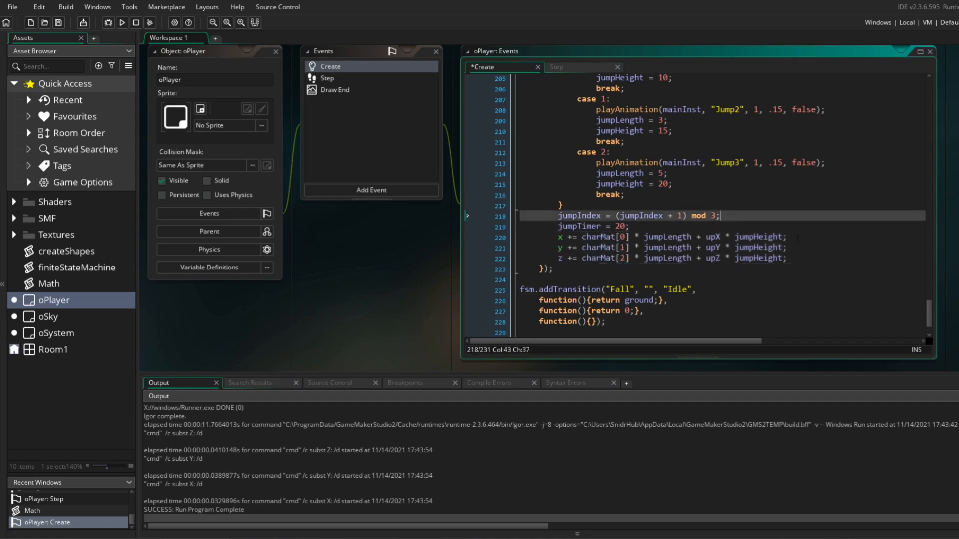
pyautogui.click(122, 23)
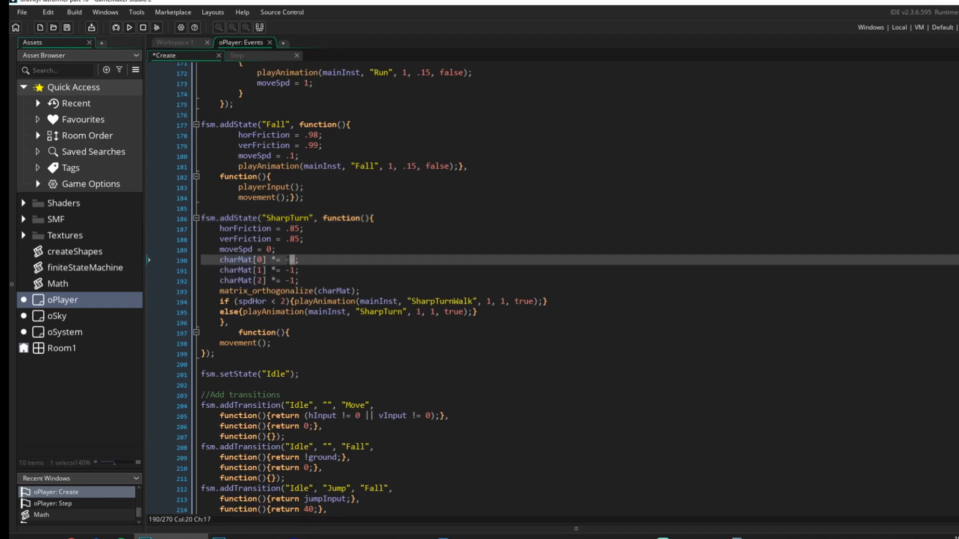
# Finish the SharpTurn-to-Move Instant transition condition with mainInst.timer >= 1
pyautogui.write('1;},')
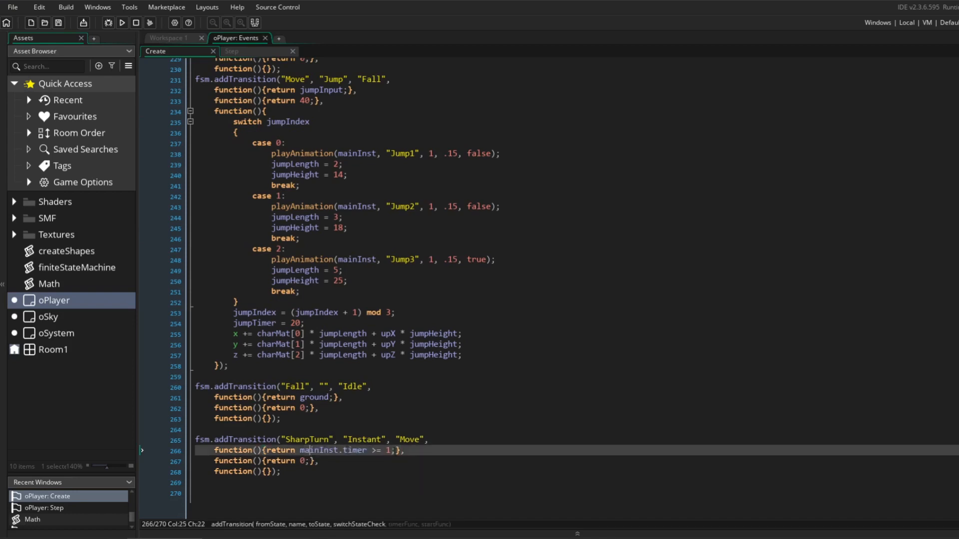
# Run the game repeatedly to test the sharp turn and side-flip jump
pyautogui.click(121, 22)
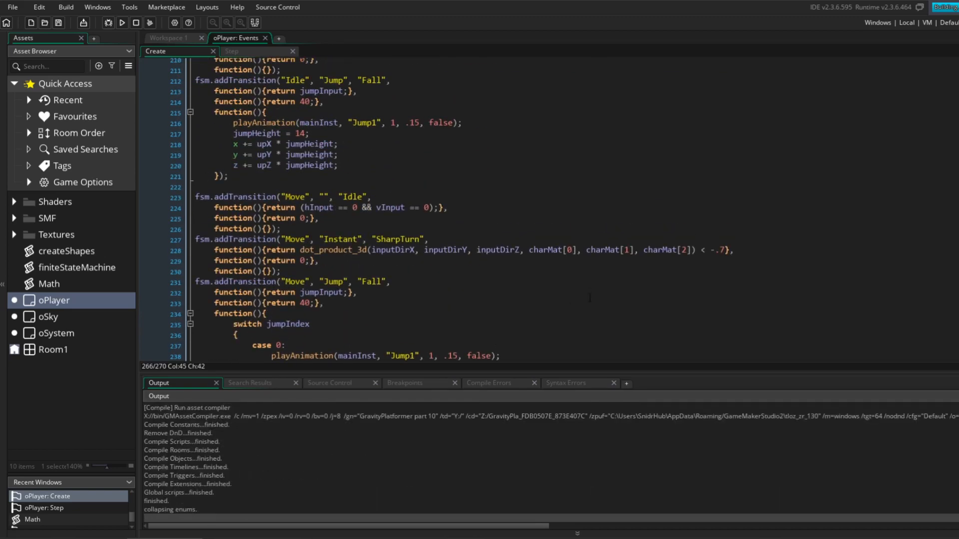
pyautogui.click(121, 22)
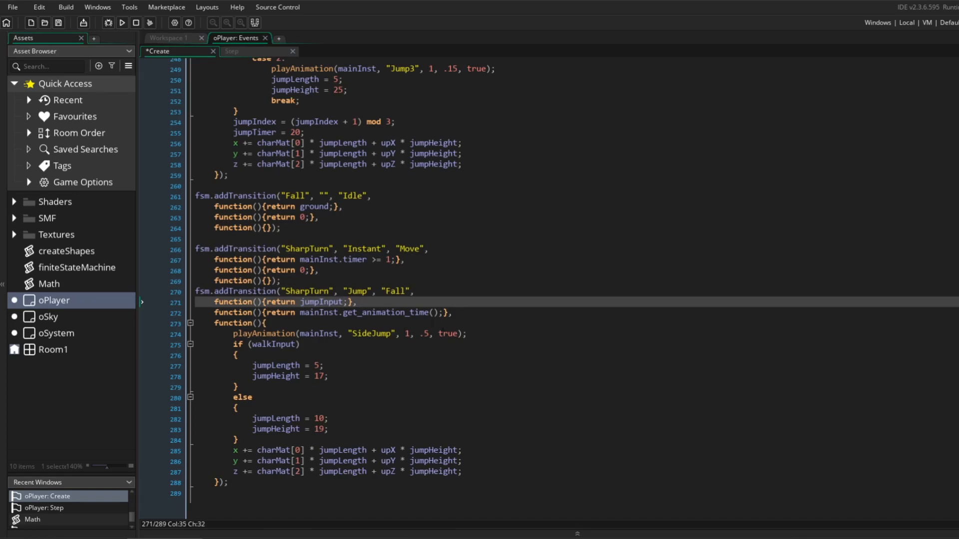
pyautogui.click(258, 450)
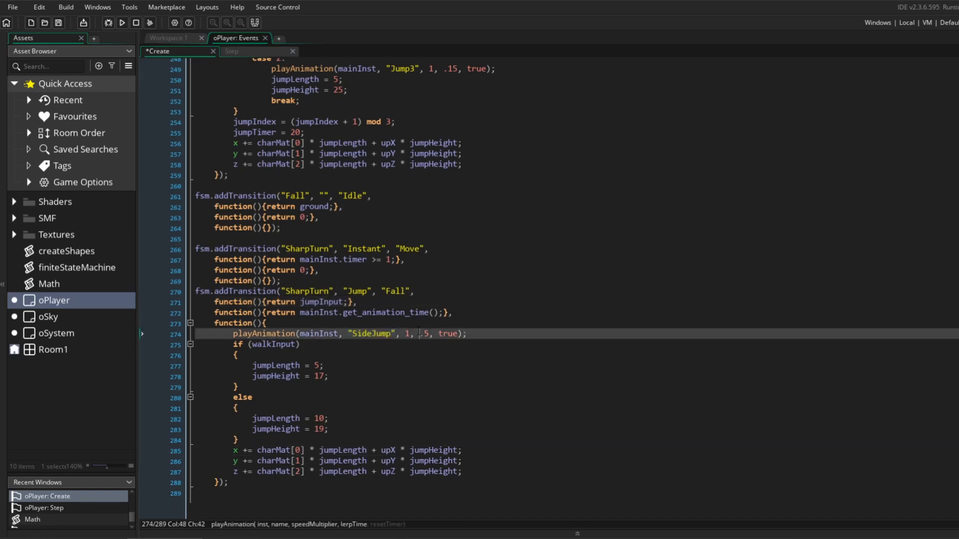
pyautogui.click(121, 22)
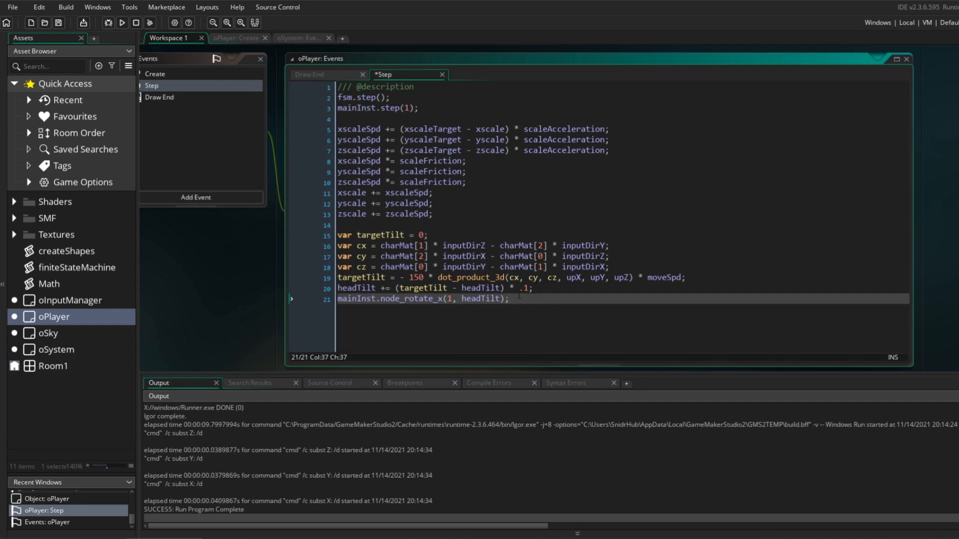
# Review the node_rotate_x line in the Step event, then run the game to test the head tilt
pyautogui.doubleClick(460, 245)
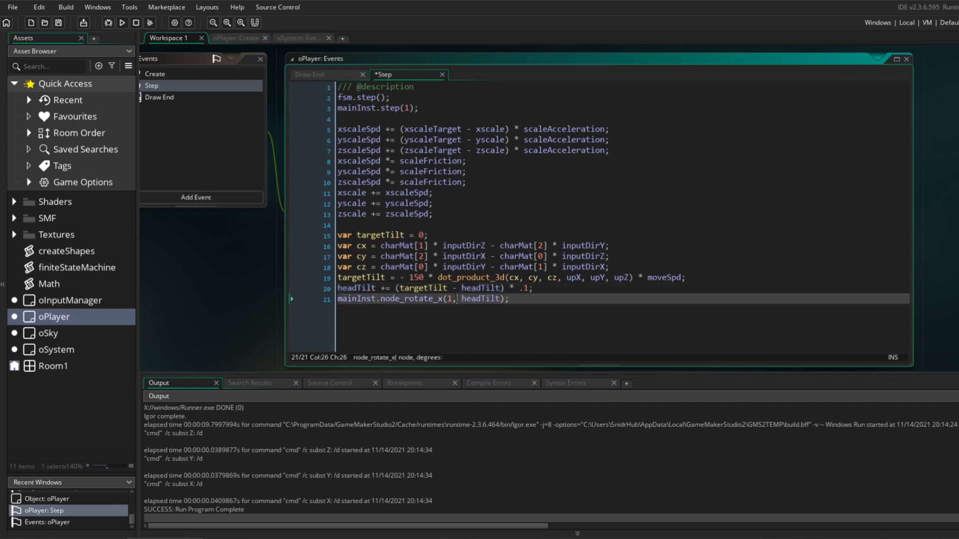
pyautogui.doubleClick(422, 300)
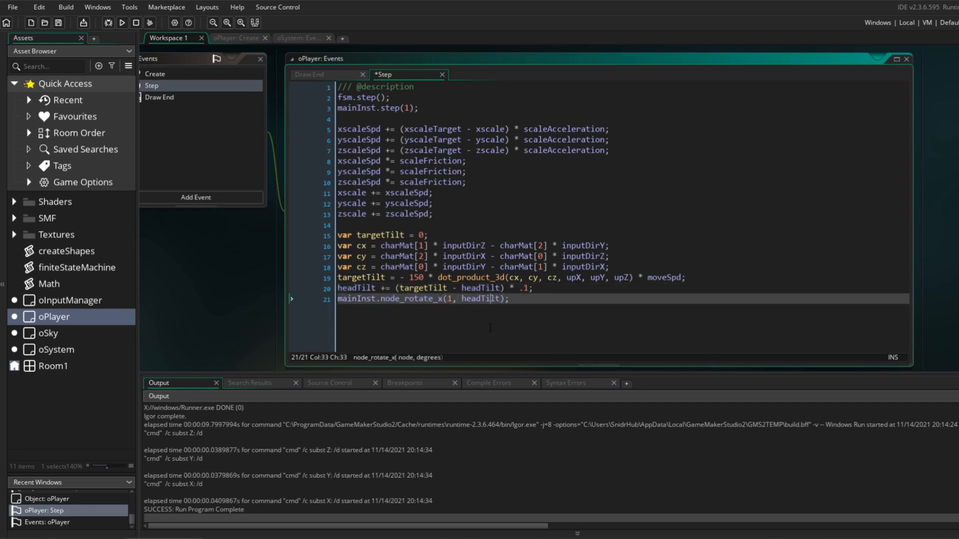
pyautogui.click(121, 22)
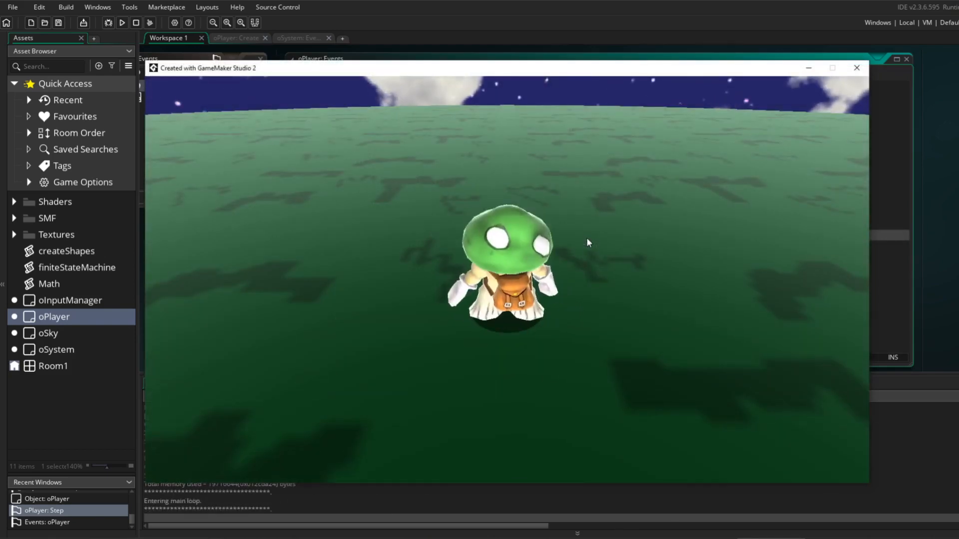